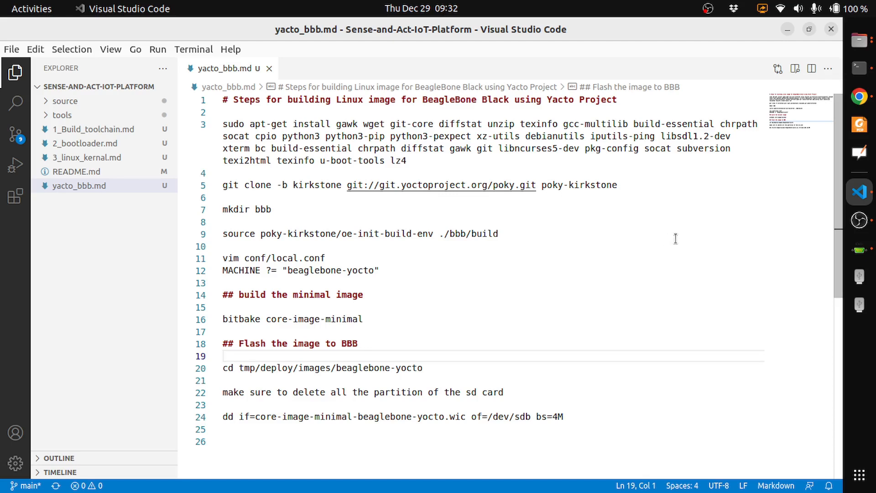
pyautogui.moveTo(785, 220)
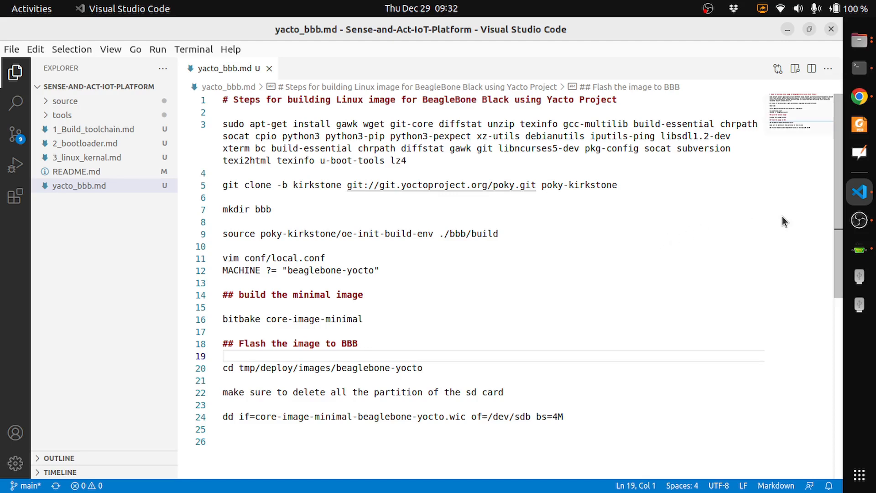
pyautogui.moveTo(716, 168)
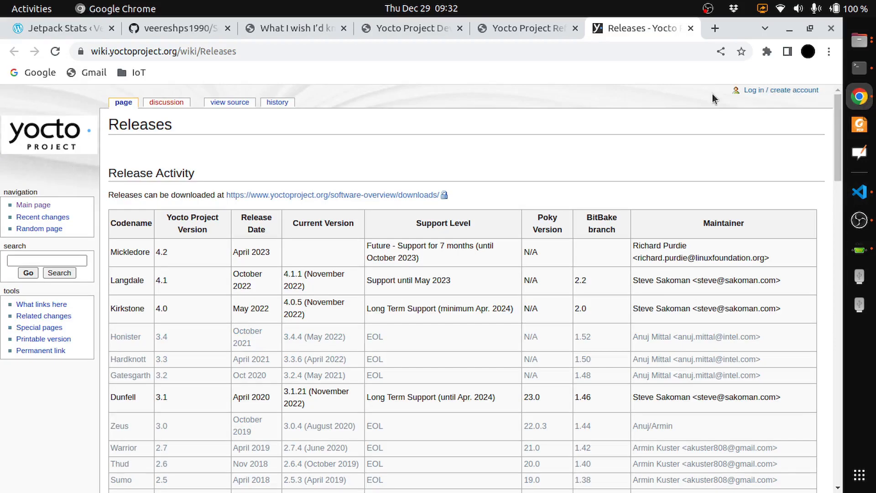
pyautogui.moveTo(255, 169)
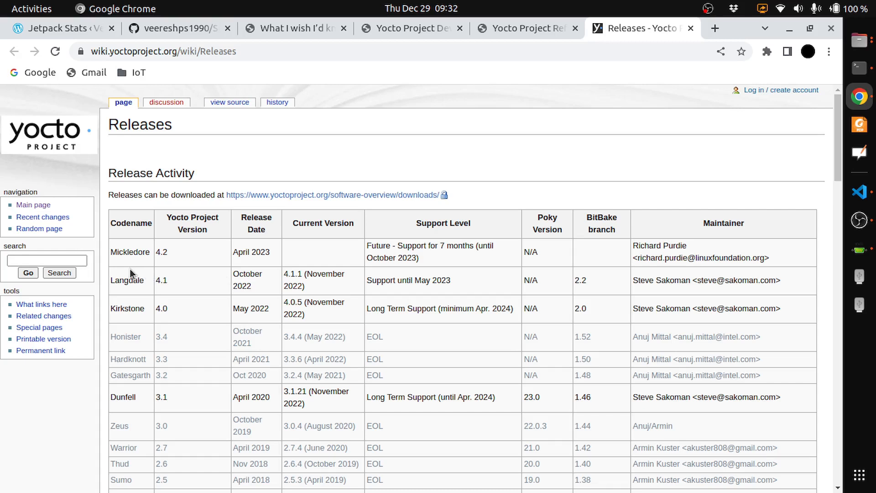
pyautogui.moveTo(232, 329)
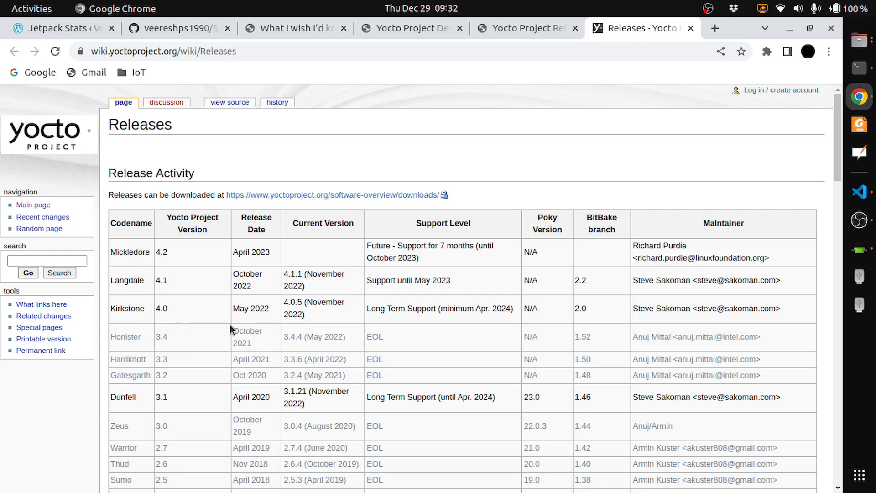
pyautogui.moveTo(420, 233)
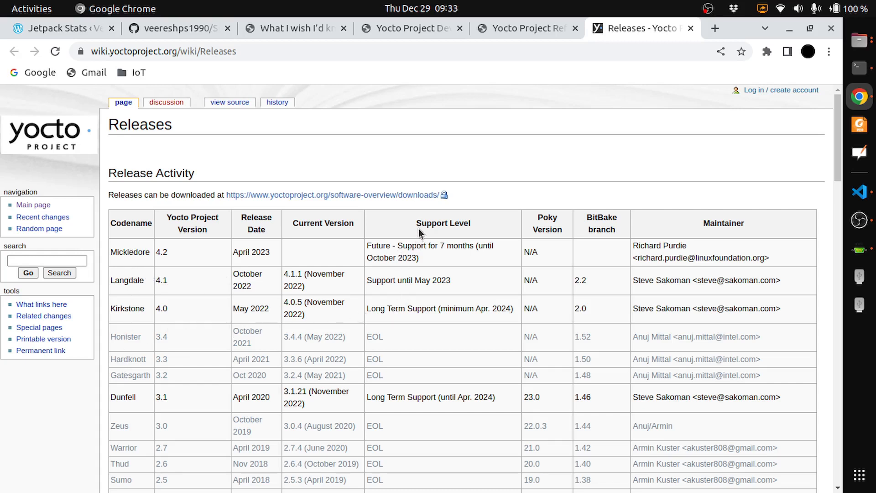
pyautogui.moveTo(367, 313)
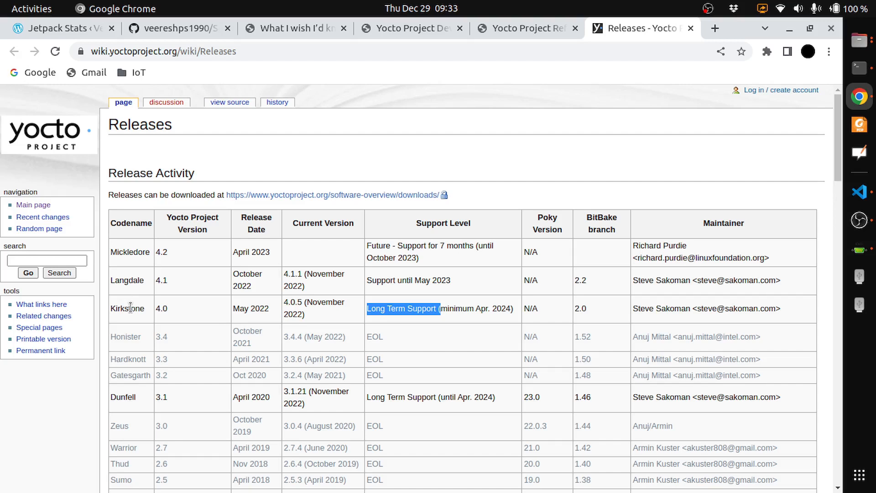
pyautogui.moveTo(177, 309)
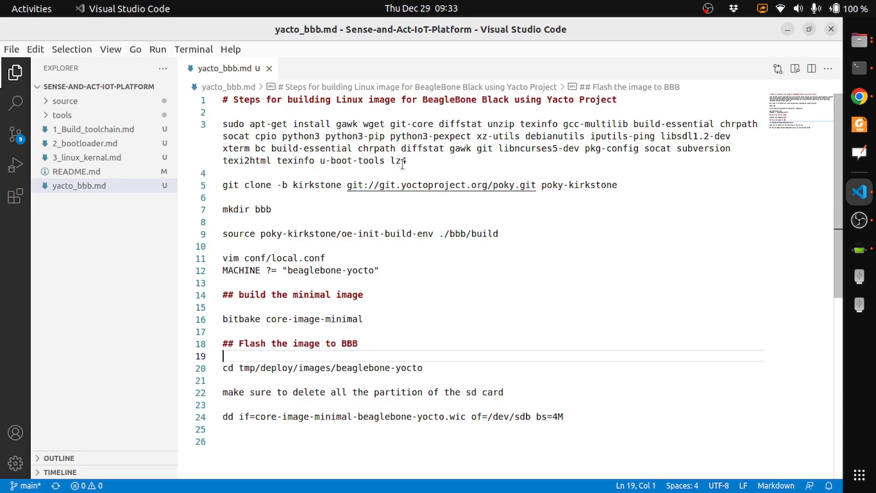
# Step: Run the copied sudo apt-get install line for the Yocto host packages, all already newest
pyautogui.moveTo(222, 123); pyautogui.dragTo(407, 161)
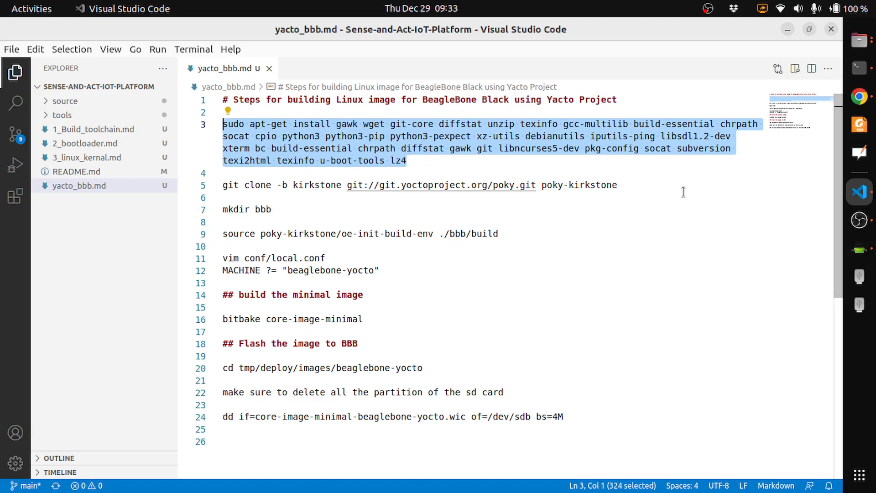
pyautogui.moveTo(859, 71)
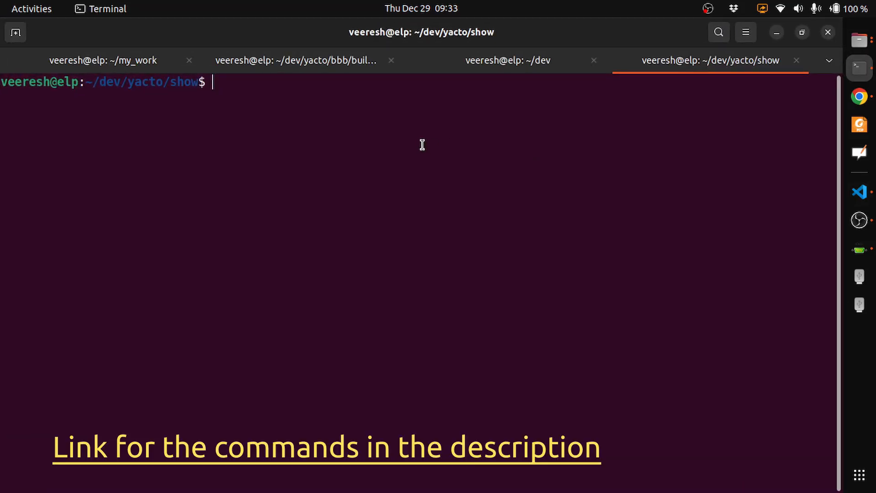
pyautogui.rightClick(421, 145)
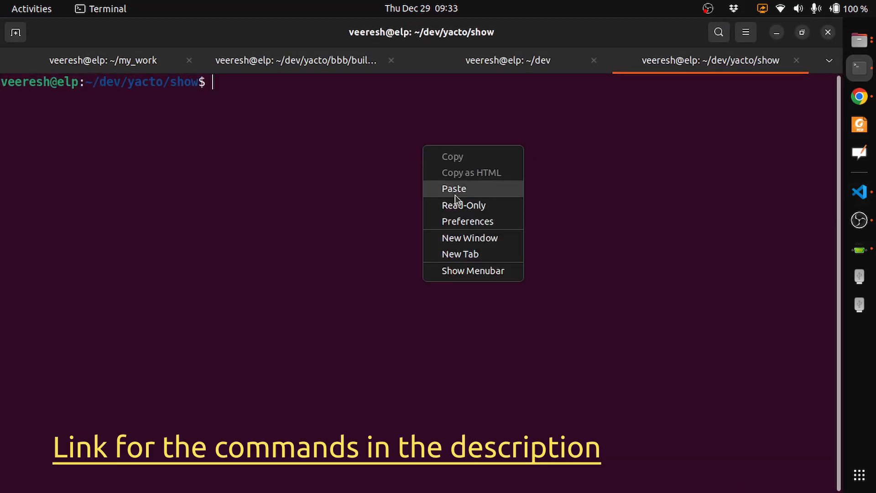
pyautogui.click(454, 188)
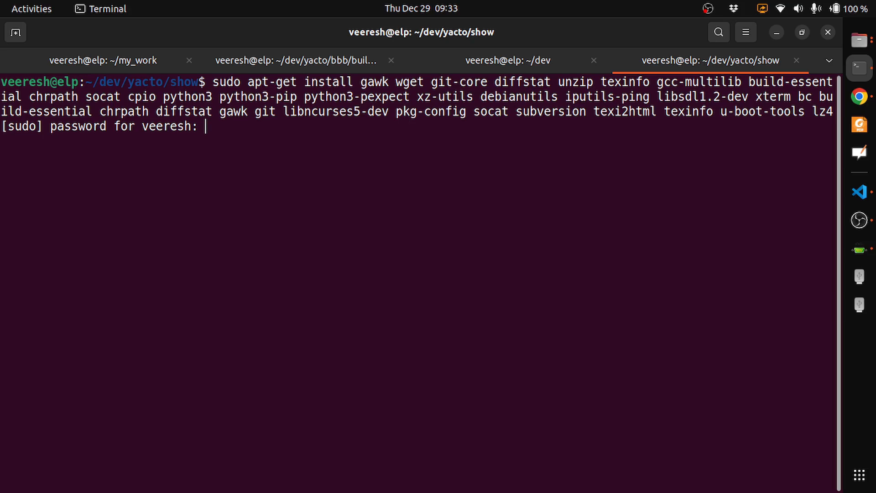
pyautogui.press('Return')
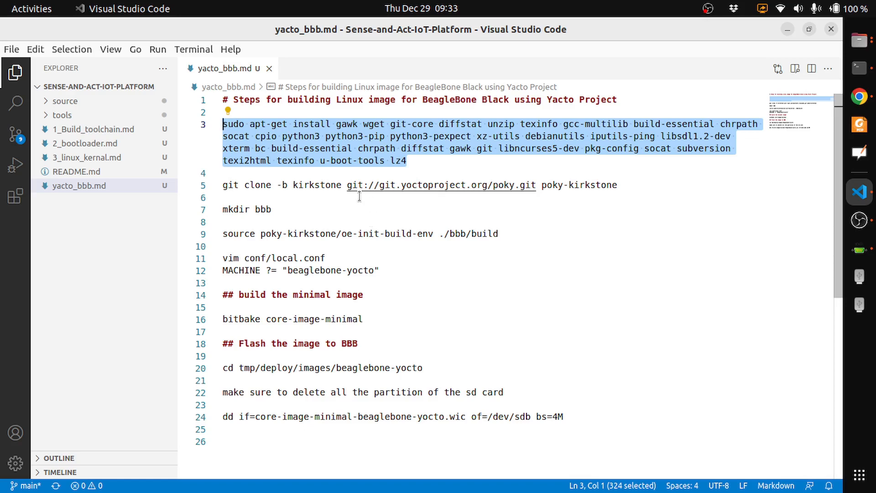
pyautogui.moveTo(366, 173)
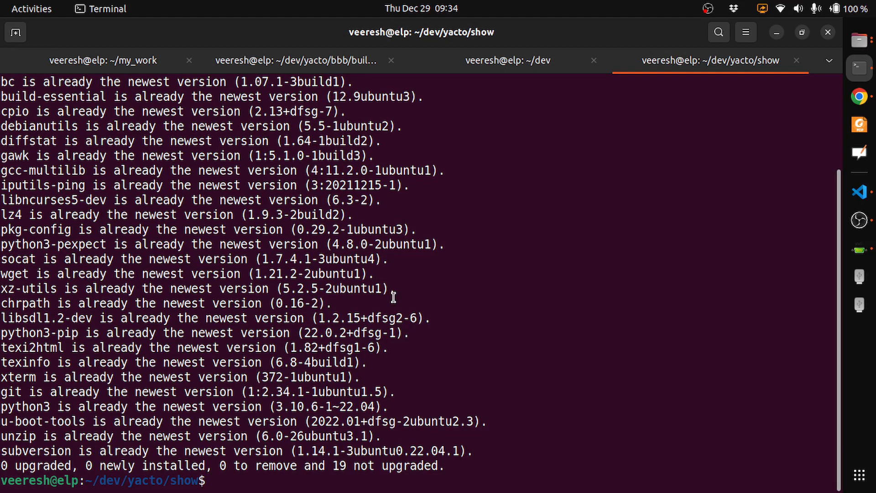
# Step: Clone the kirkstone branch of git://git.yoctoproject.org/poky.git into poky-kirkstone
pyautogui.write('git clone -b kirkstone git://git.yoctoproject.org/poky.git poky-kirkstone')
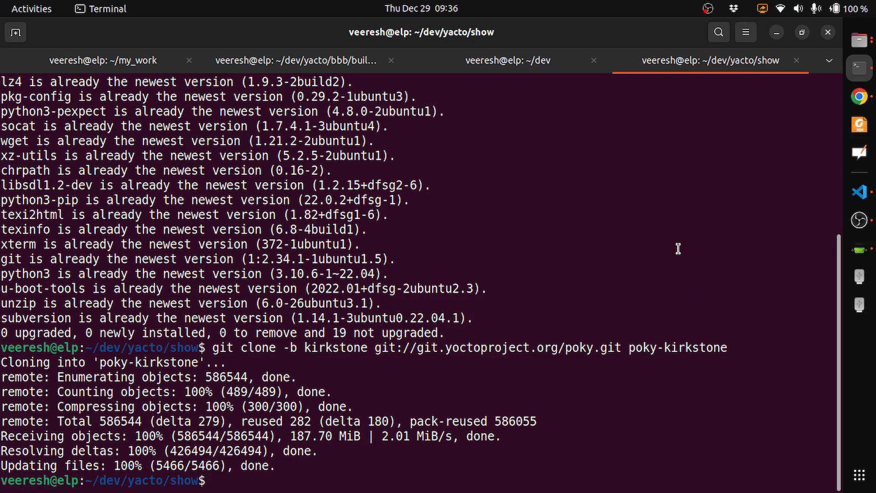
pyautogui.moveTo(664, 320)
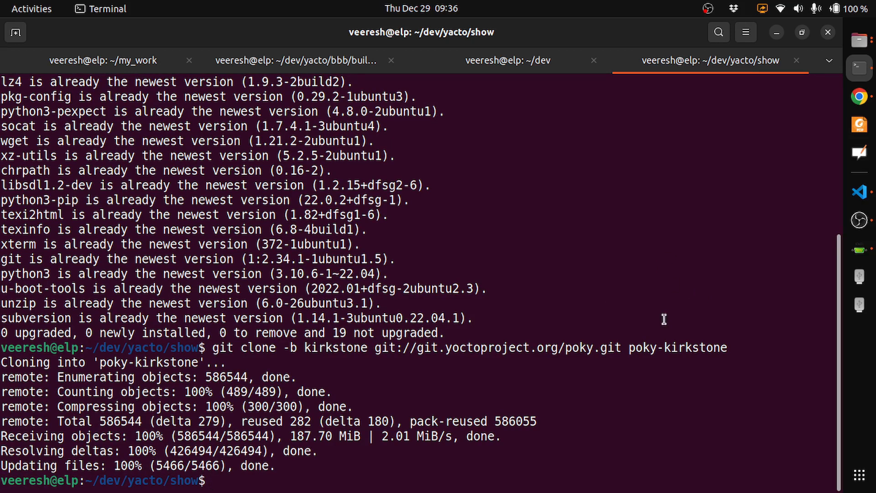
pyautogui.moveTo(859, 191)
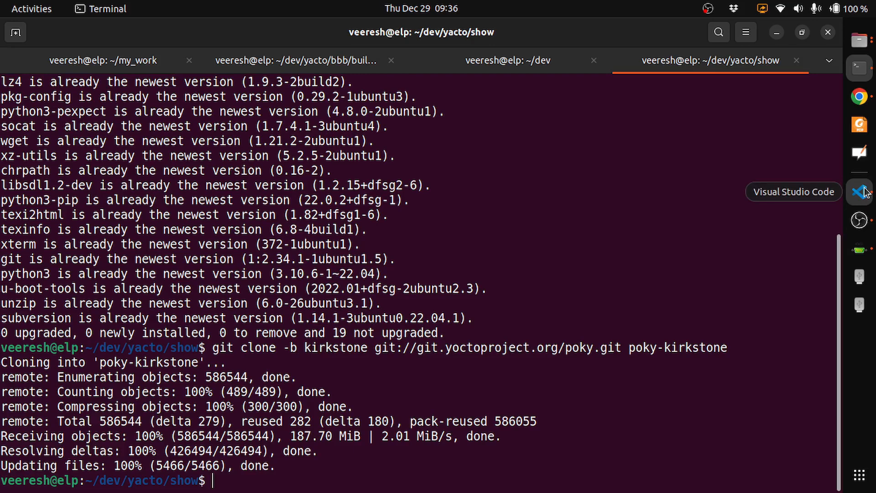
pyautogui.click(859, 192)
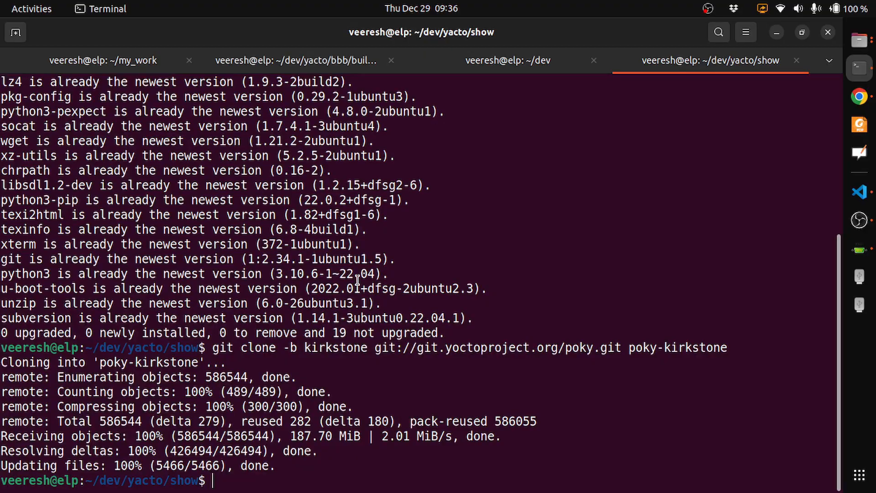
# Step: Create a bbb folder beside poky-kirkstone and paste the oe-init-build-env ./bbb/build command
pyautogui.write('mkdir bbb')
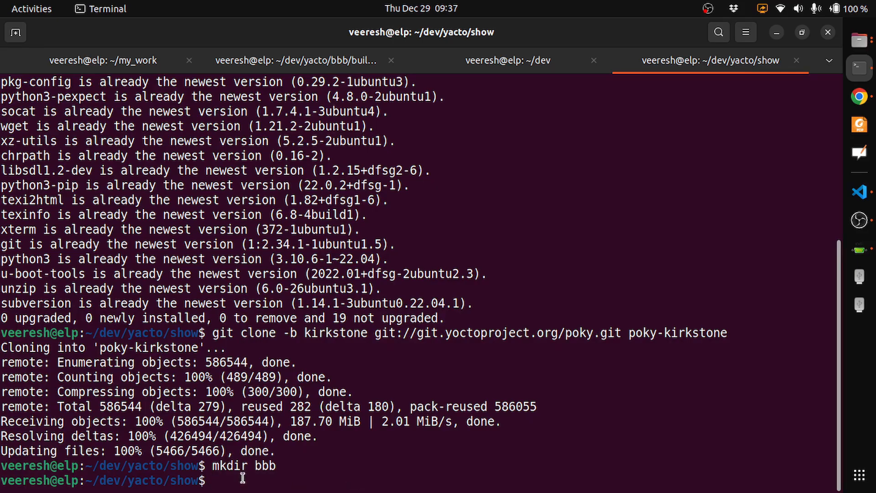
pyautogui.moveTo(282, 467)
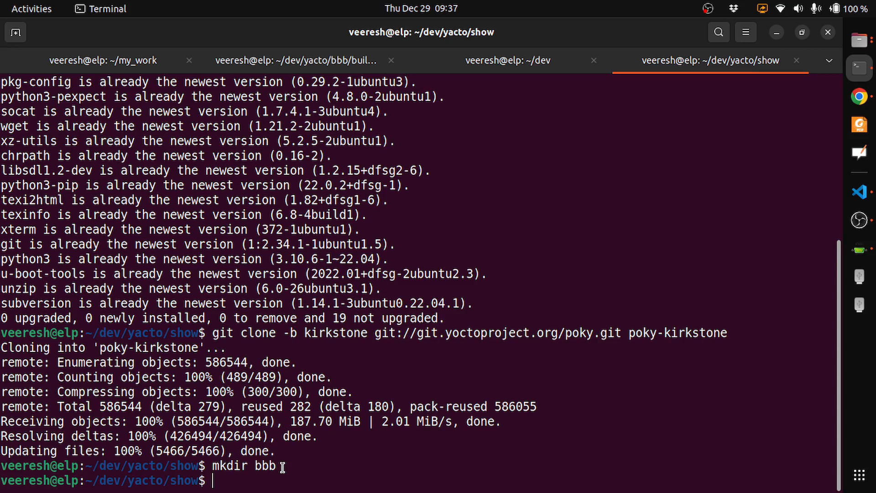
pyautogui.write('ls')
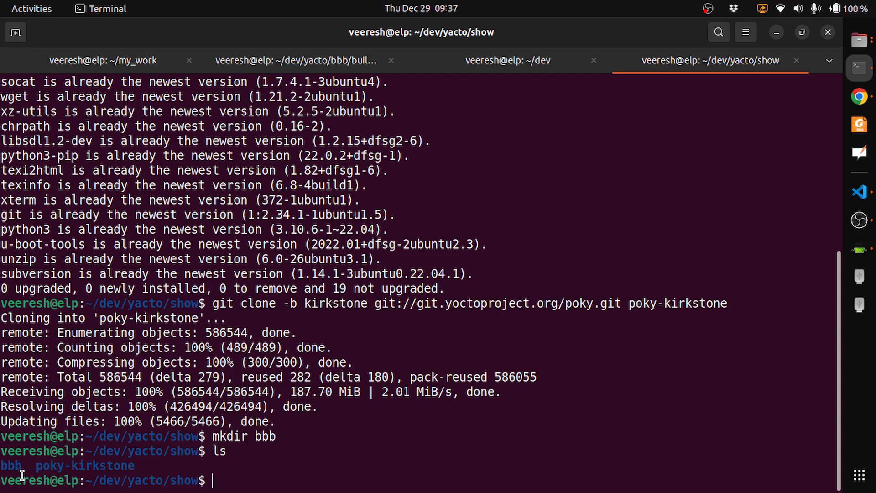
pyautogui.rightClick(290, 486)
pyautogui.write('source poky-kirkstone/oe-init-build-env ./bbb/build')
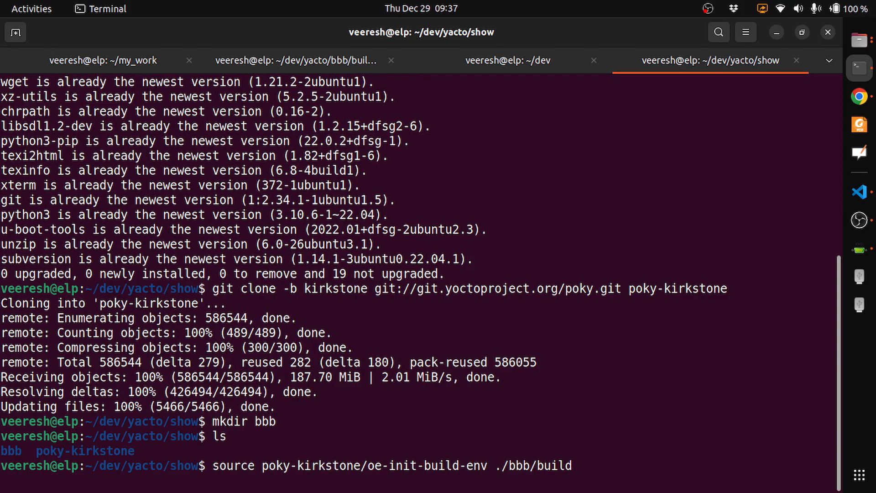
# Step: Source the build environment, then list the build folder and conf/ with bblayers.conf, local.conf, templateconf.cfg
pyautogui.press('Return')
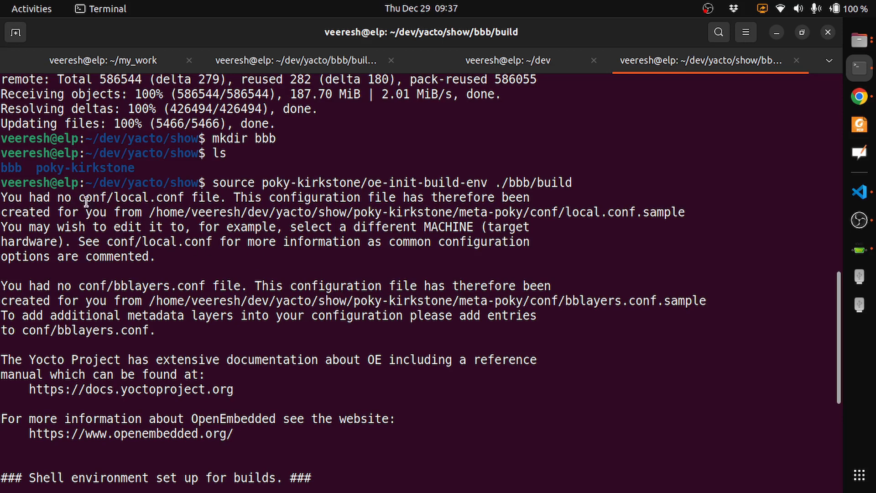
pyautogui.moveTo(142, 200)
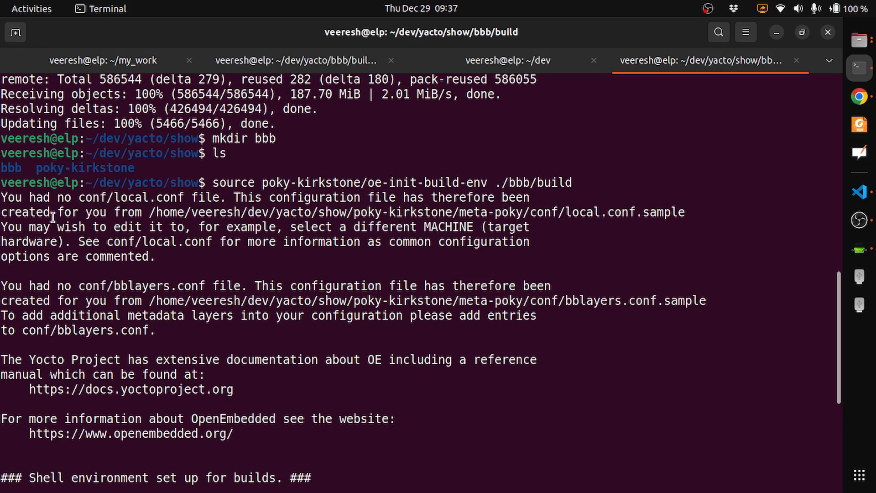
pyautogui.moveTo(131, 218)
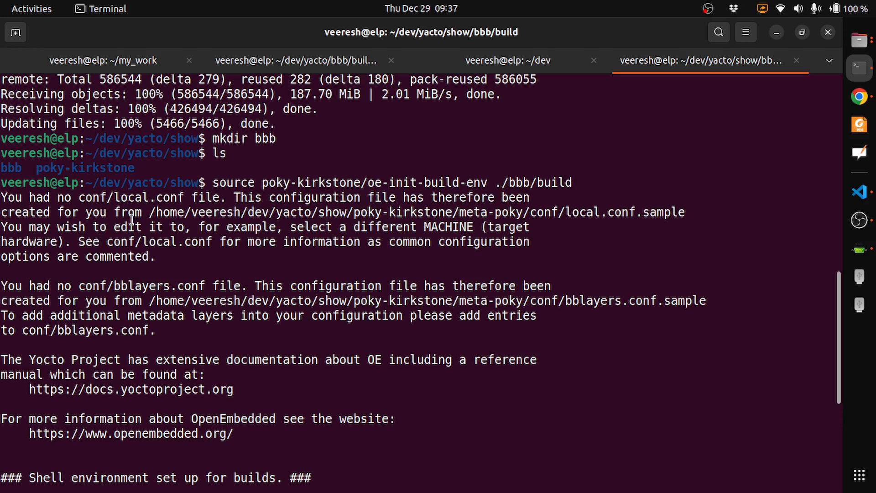
pyautogui.moveTo(155, 215)
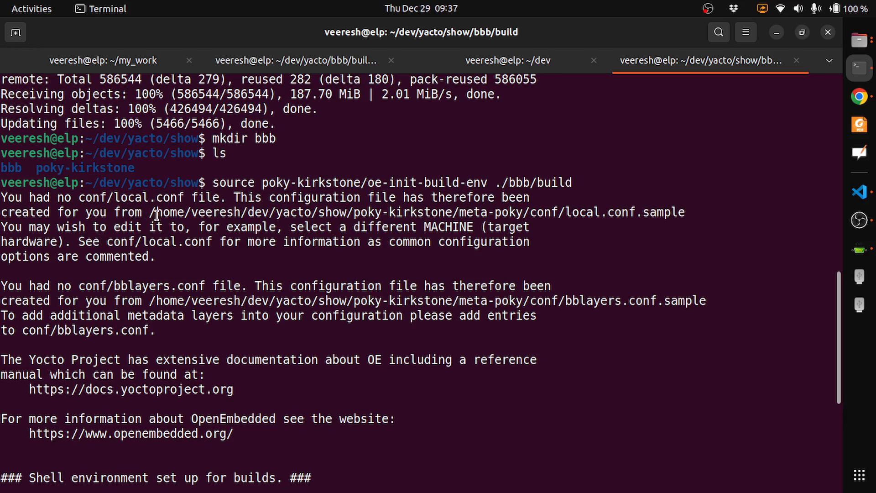
pyautogui.moveTo(405, 217)
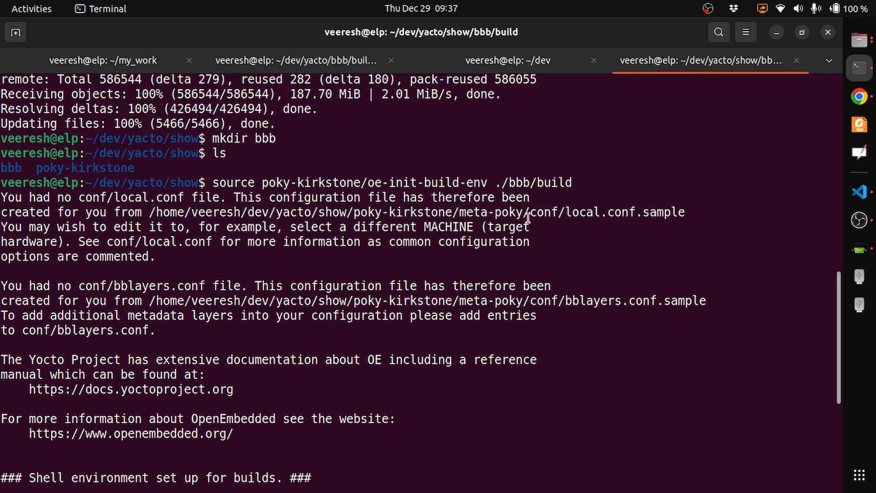
pyautogui.moveTo(606, 217)
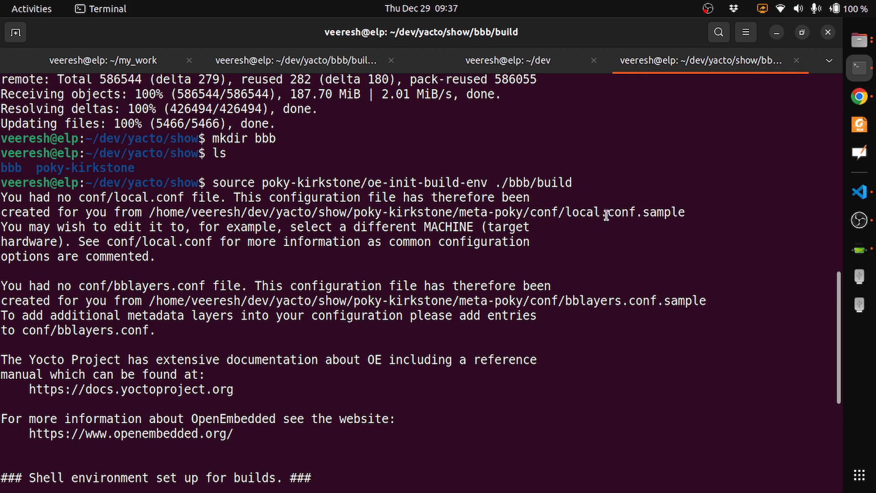
pyautogui.moveTo(334, 274)
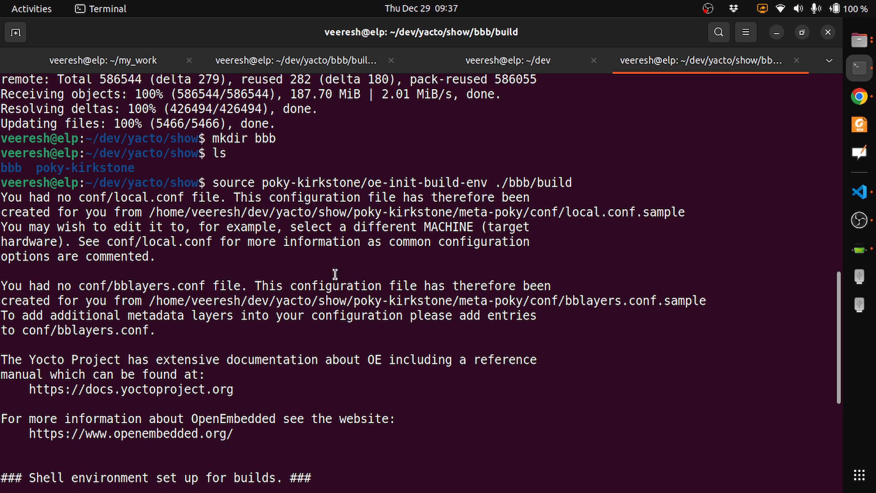
pyautogui.write('ls /')
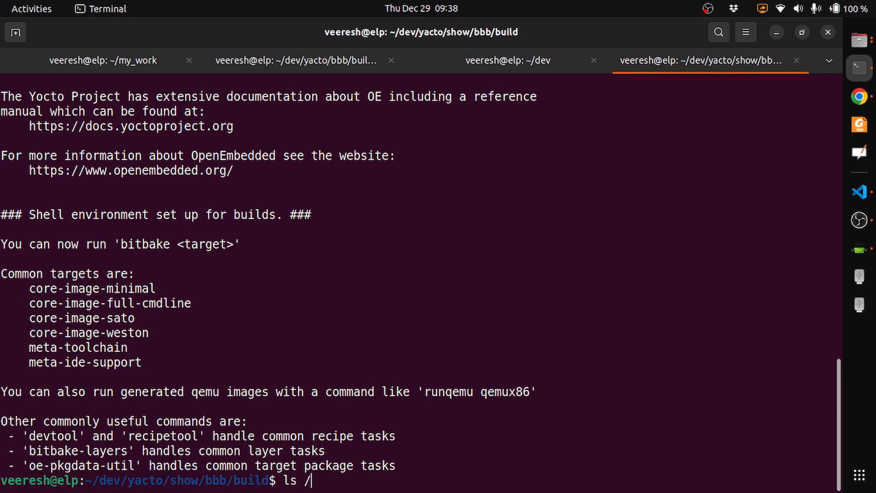
pyautogui.write('u')
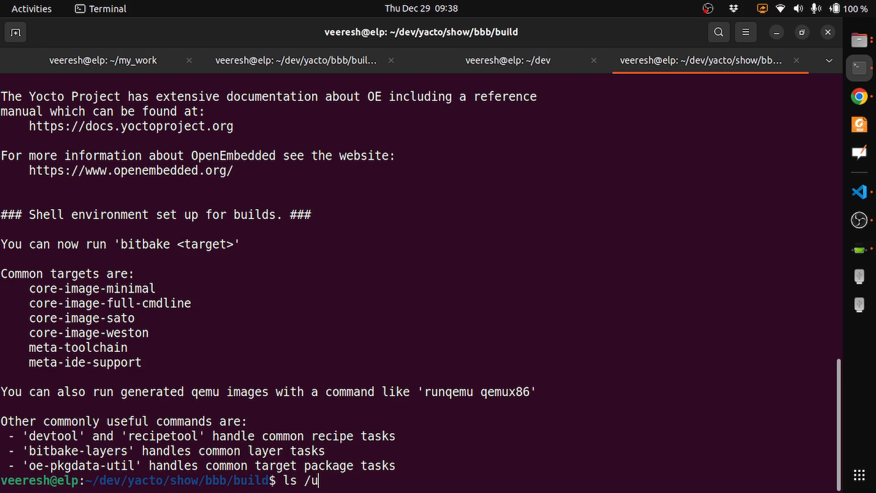
pyautogui.press('BackSpace')
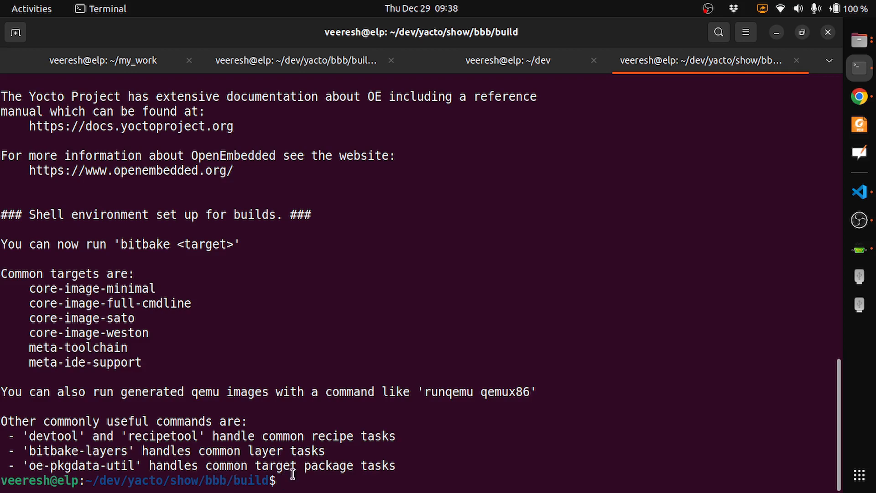
pyautogui.write('ls')
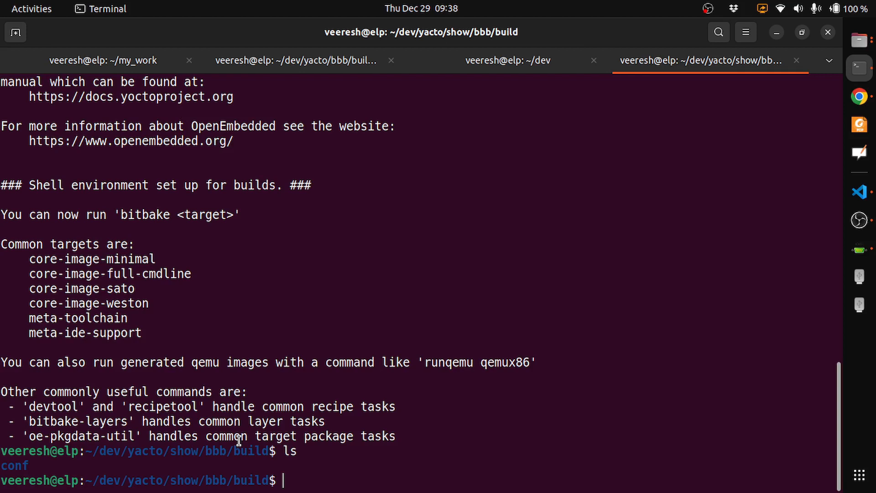
pyautogui.write('l')
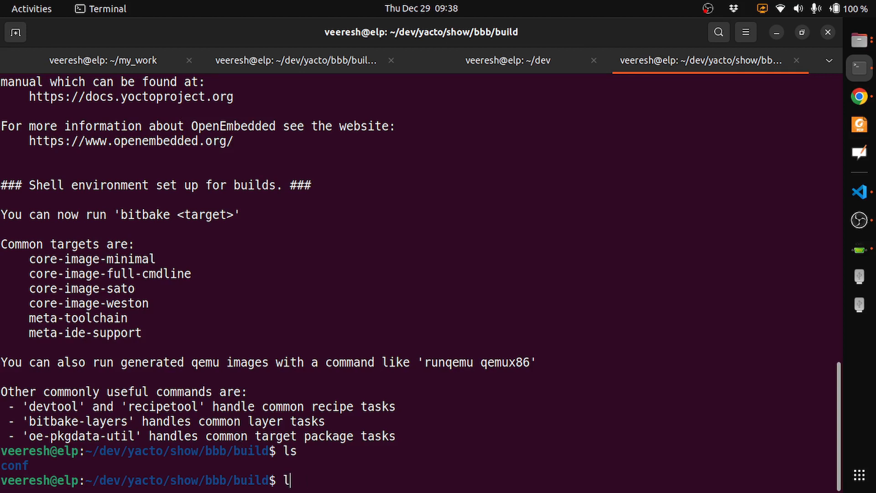
pyautogui.press('BackSpace')
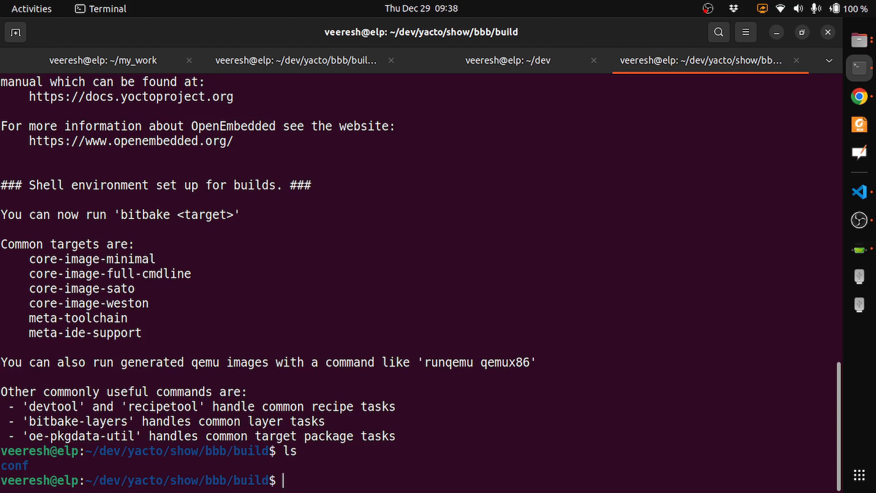
pyautogui.write('ls conf/')
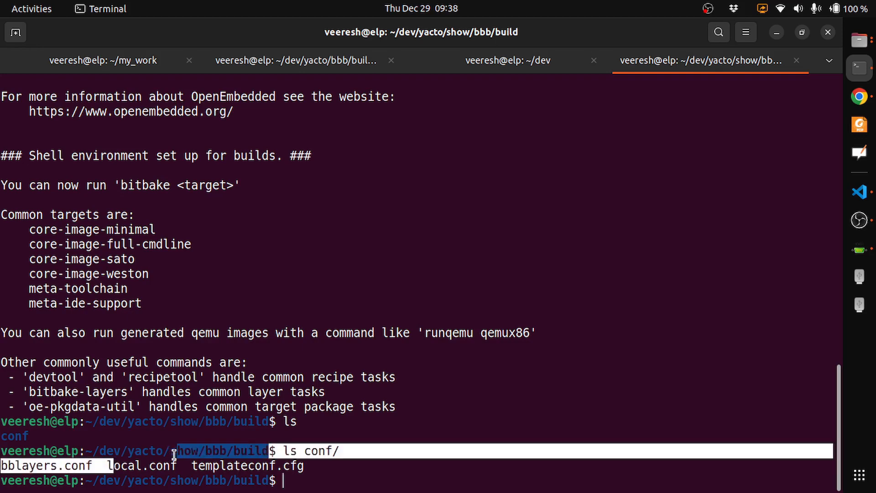
# Step: Edit conf/local.conf in vim to set MACHINE to beaglebone-yocto and save with :wq
pyautogui.click(859, 192)
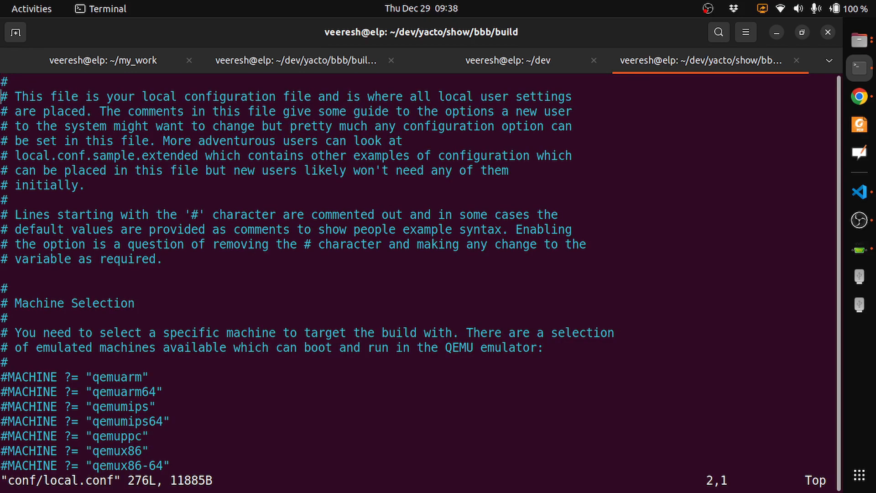
pyautogui.press('i')
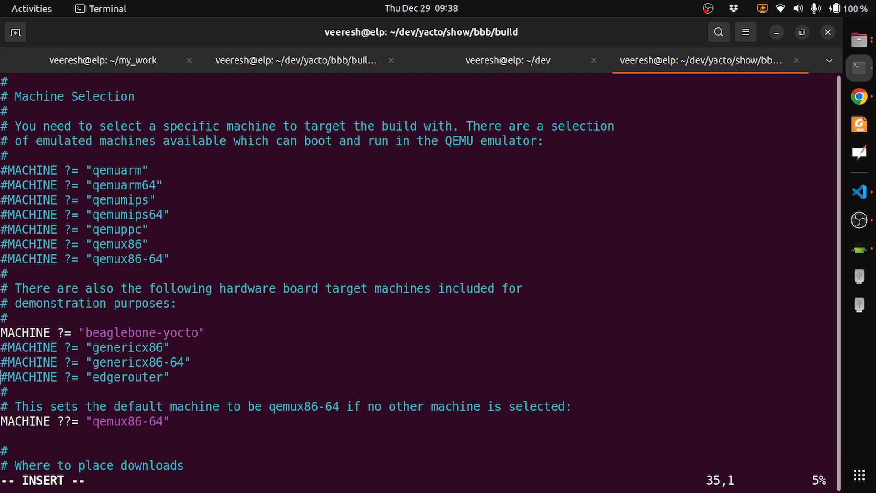
pyautogui.scroll(-3)
pyautogui.write('#')
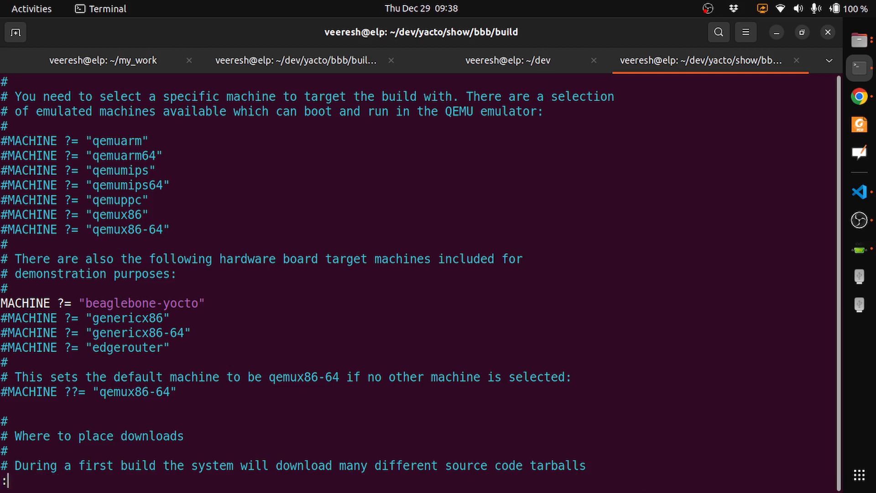
pyautogui.write('wq')
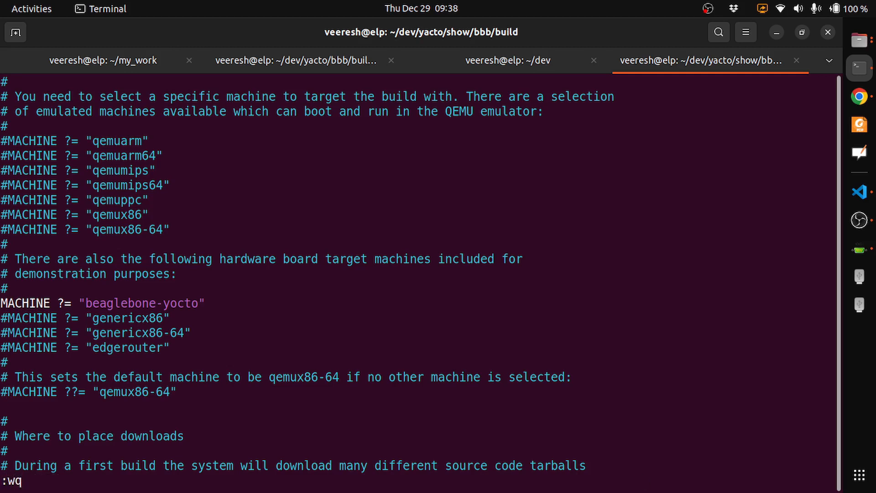
pyautogui.press('Return')
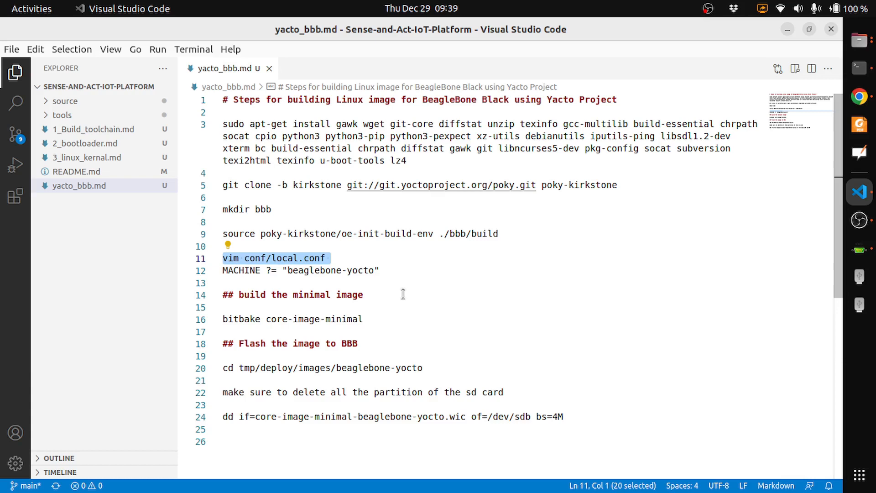
pyautogui.moveTo(314, 305)
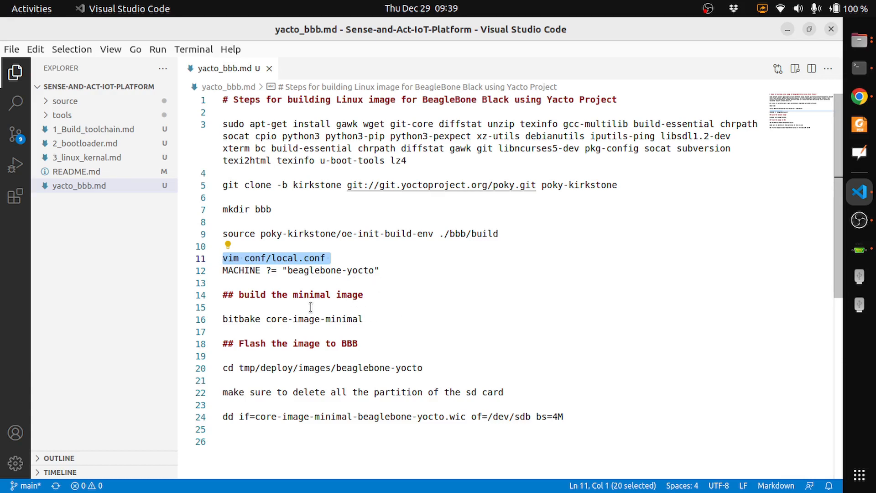
pyautogui.moveTo(323, 302)
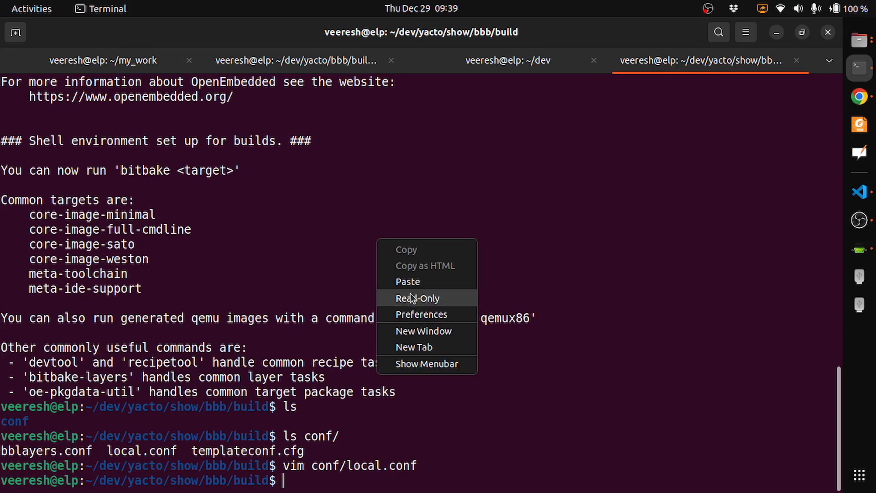
# Step: Start the bitbake core-image-minimal build, which begins parsing recipes
pyautogui.write('bitbake core-image-minimal')
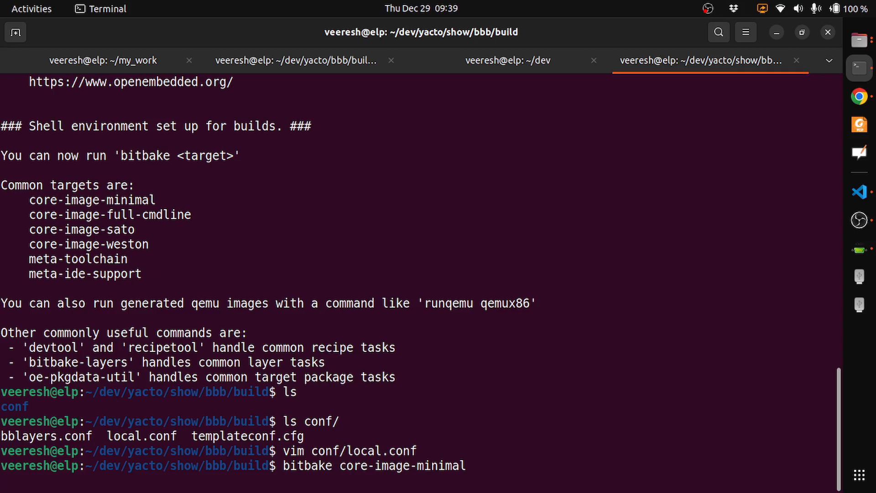
pyautogui.press('Return')
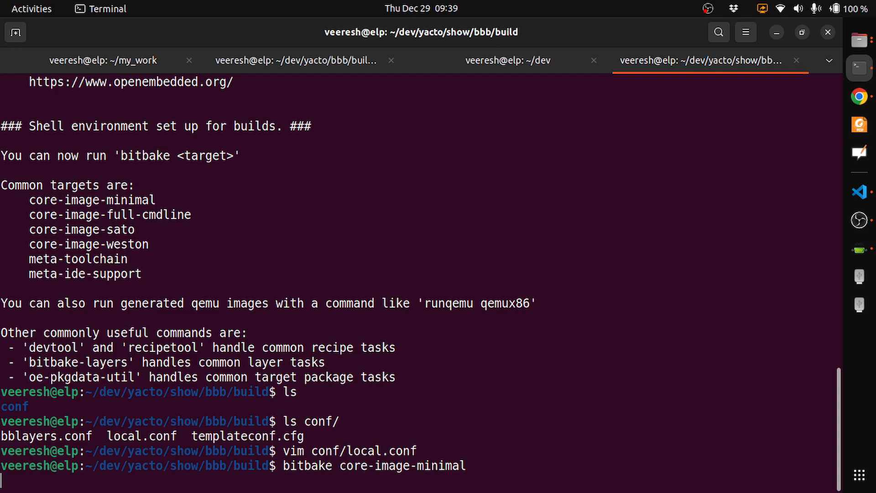
pyautogui.press('Return')
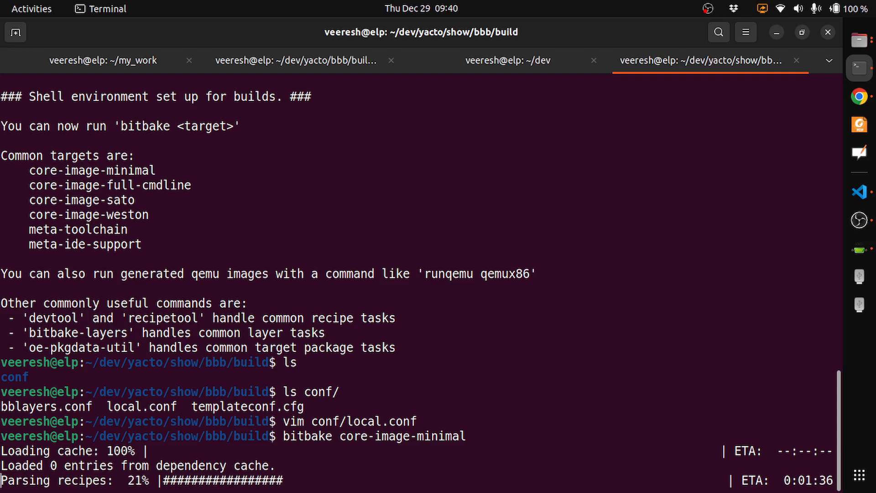
pyautogui.moveTo(409, 254)
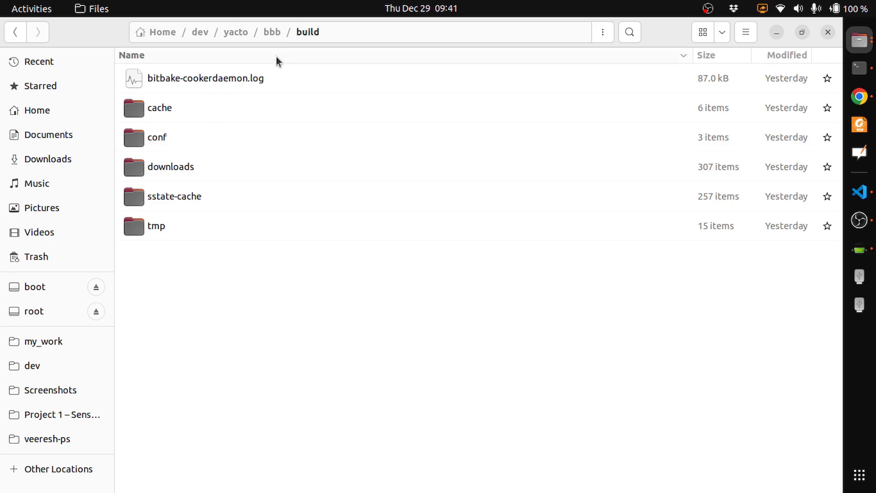
# Step: Navigate into the build's tmp/deploy/images folder containing beaglebone-yocto
pyautogui.click(156, 225)
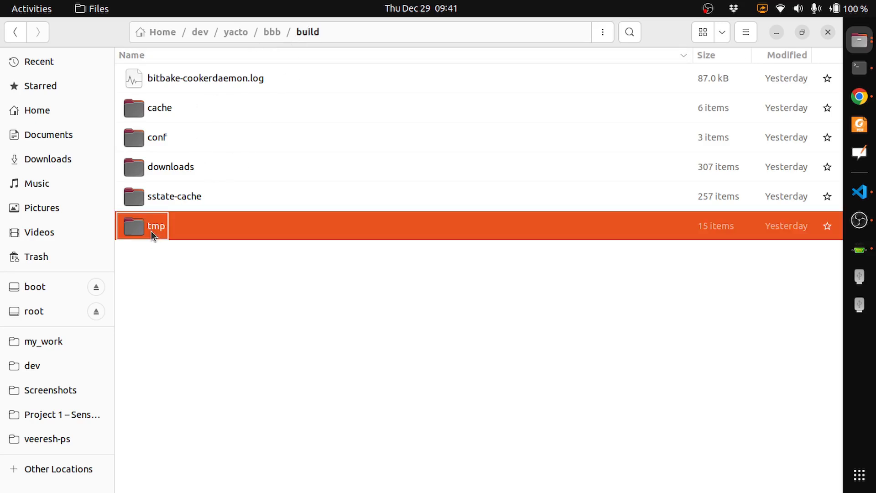
pyautogui.doubleClick(156, 226)
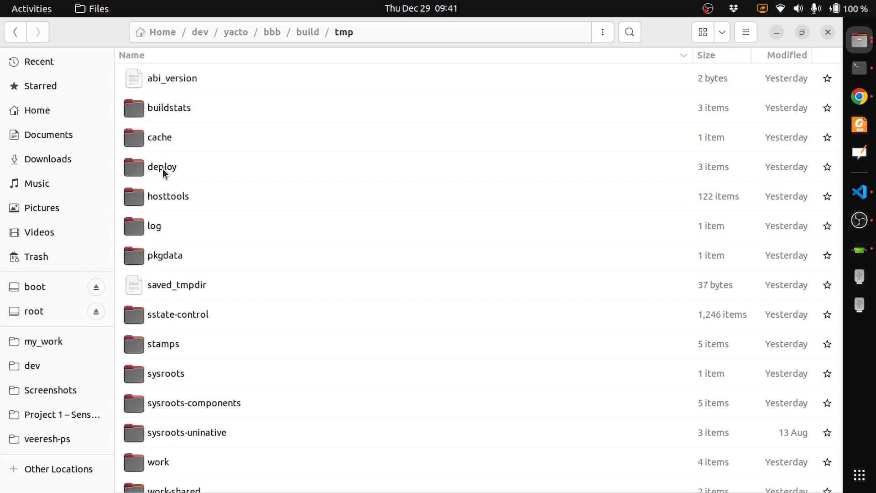
pyautogui.doubleClick(161, 166)
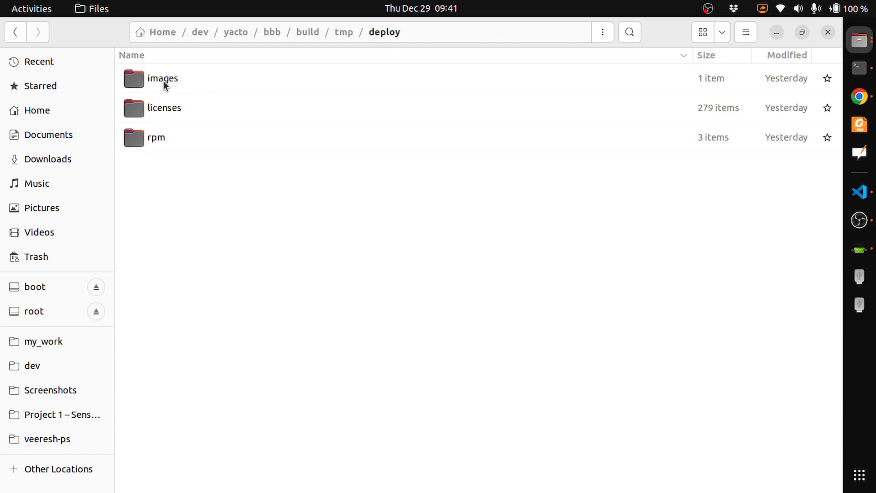
pyautogui.doubleClick(162, 79)
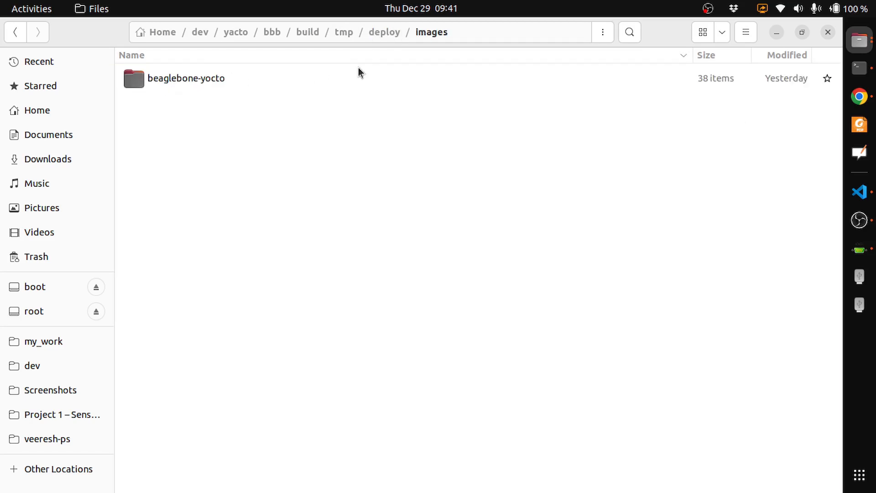
pyautogui.moveTo(176, 83)
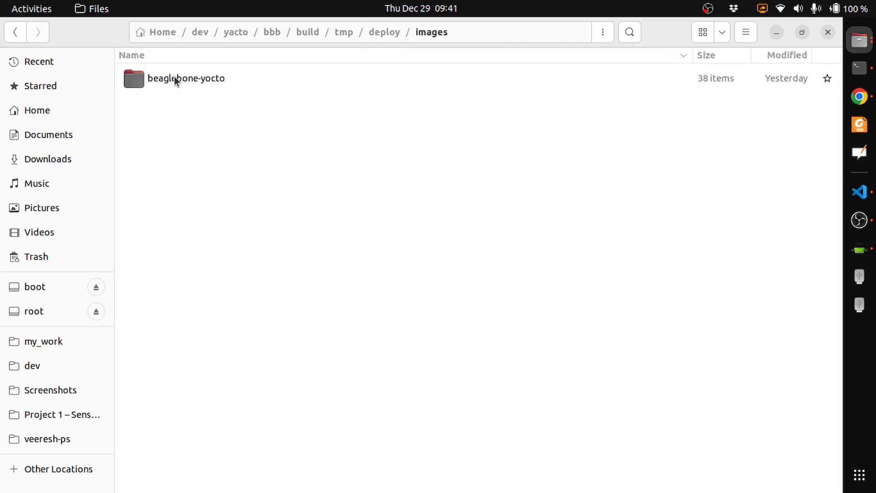
pyautogui.moveTo(188, 88)
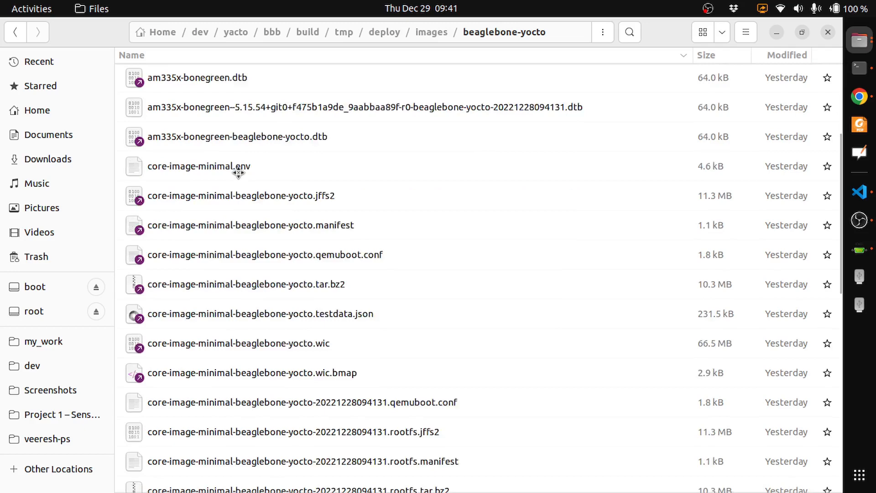
# Step: Browse beaglebone-yocto and point out u-boot.img and the core-image-minimal rootfs.wic image
pyautogui.scroll(-3)
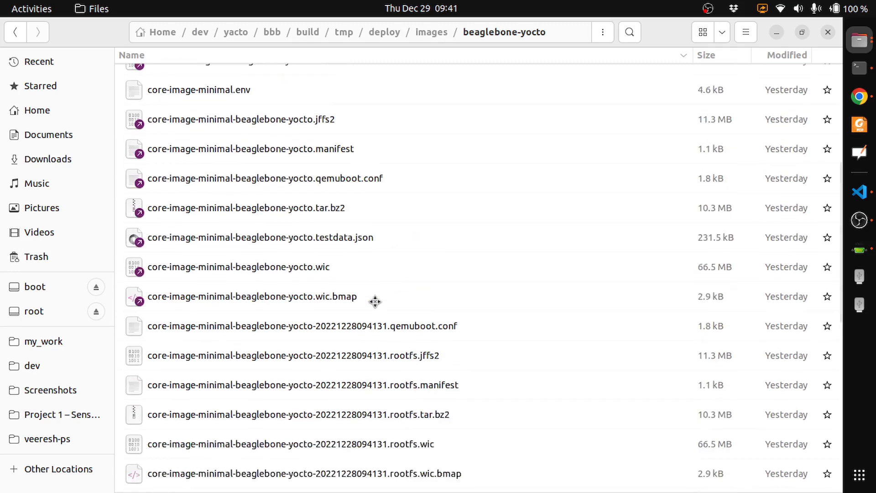
pyautogui.scroll(-3)
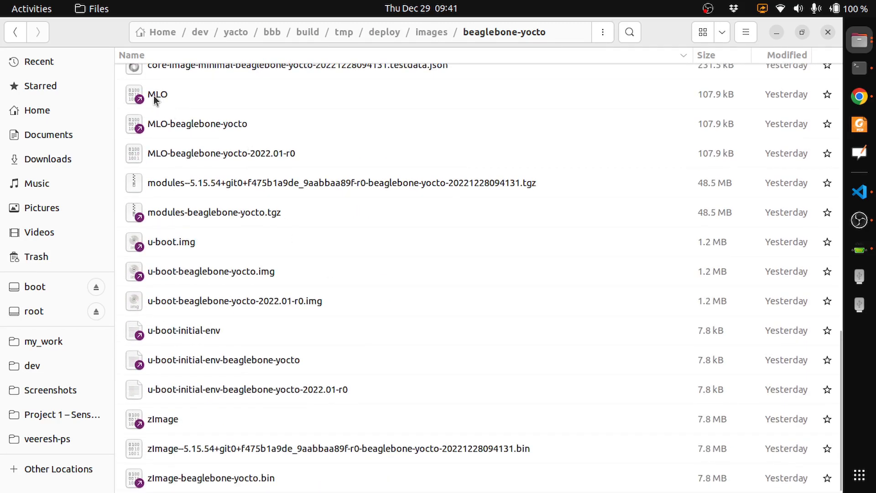
pyautogui.click(171, 241)
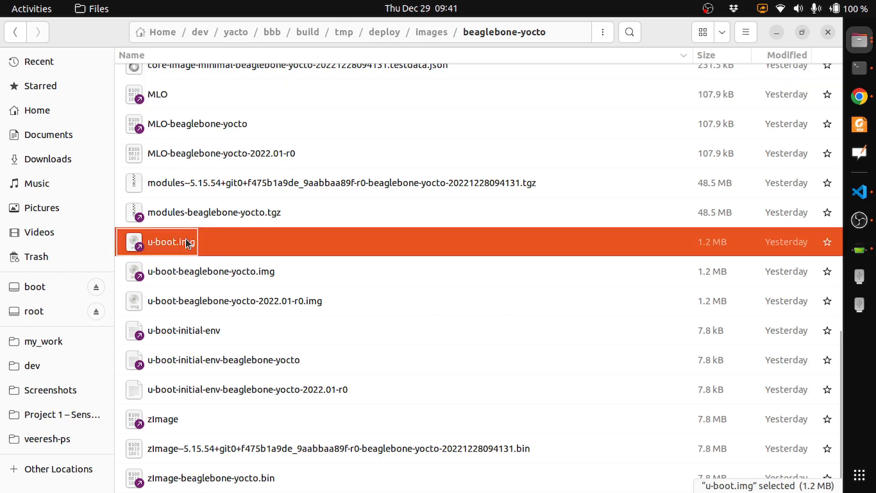
pyautogui.moveTo(296, 249)
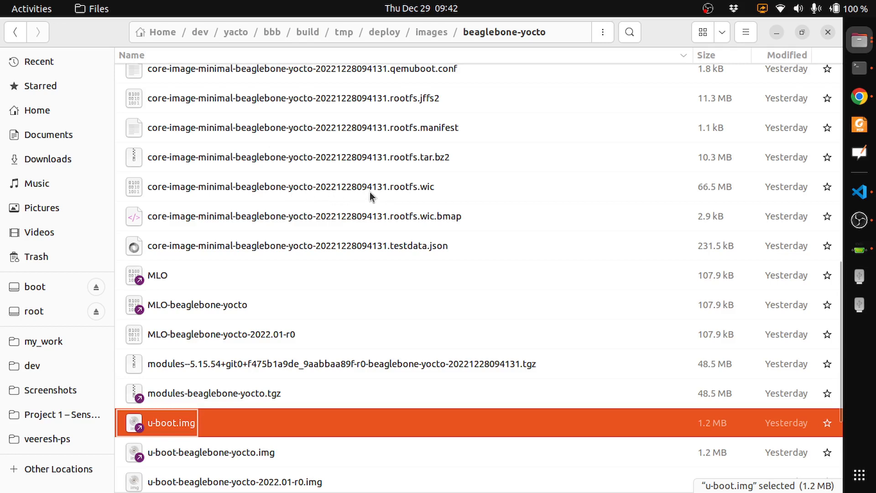
pyautogui.moveTo(417, 193)
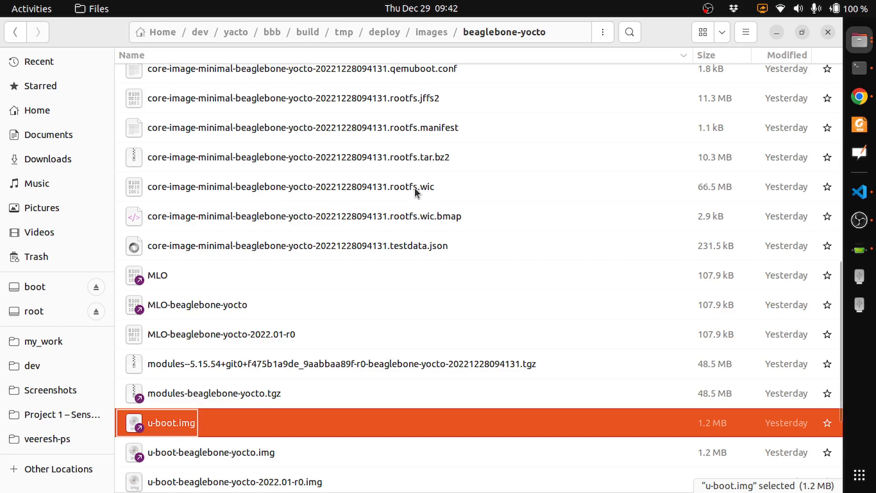
pyautogui.click(290, 187)
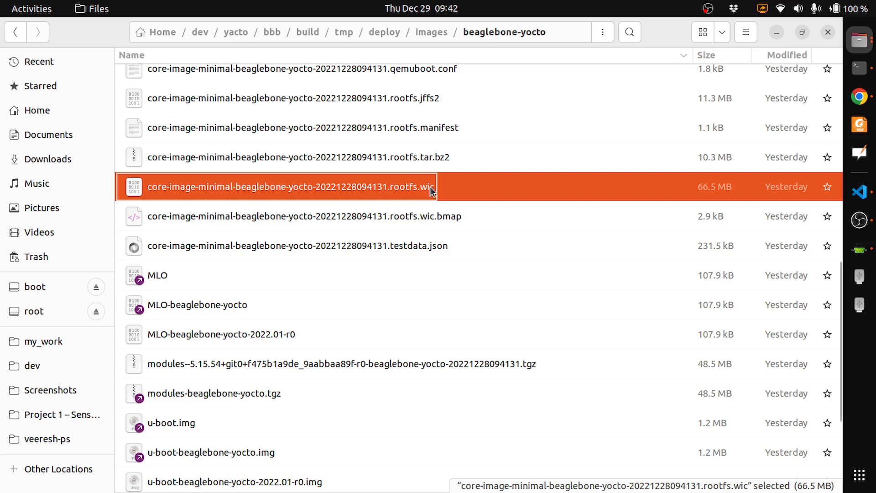
pyautogui.moveTo(420, 191)
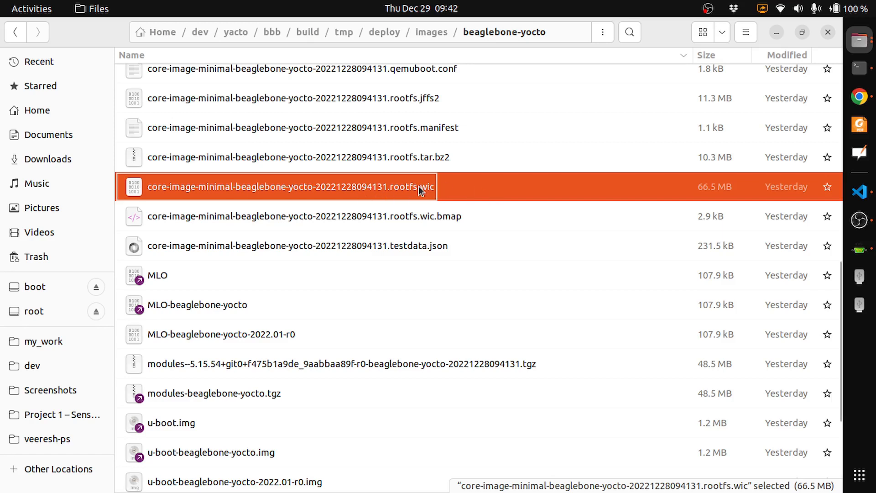
pyautogui.moveTo(457, 189)
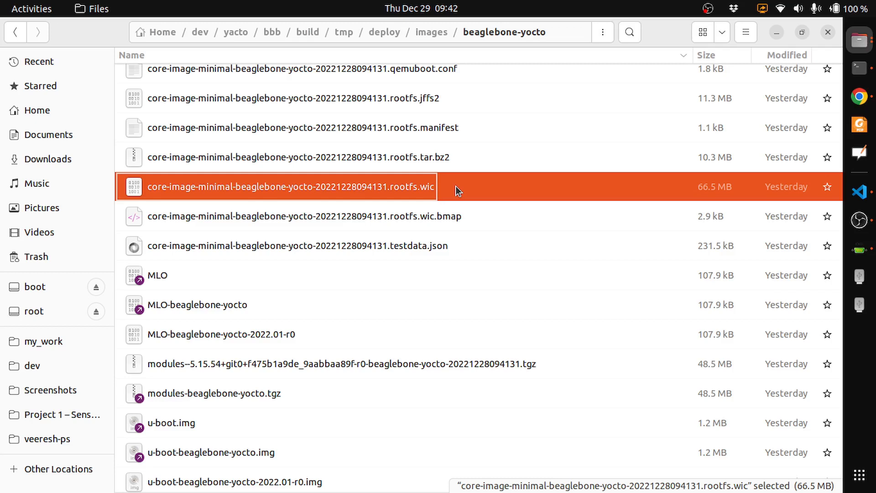
pyautogui.moveTo(416, 193)
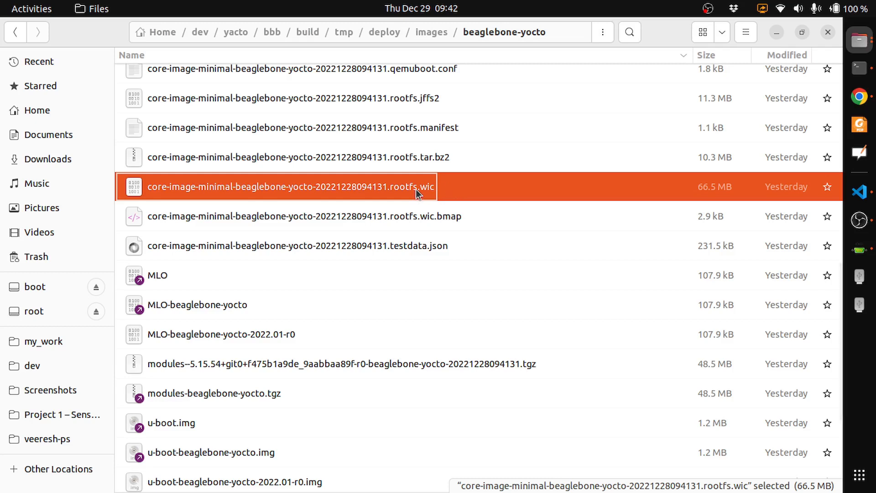
pyautogui.moveTo(460, 191)
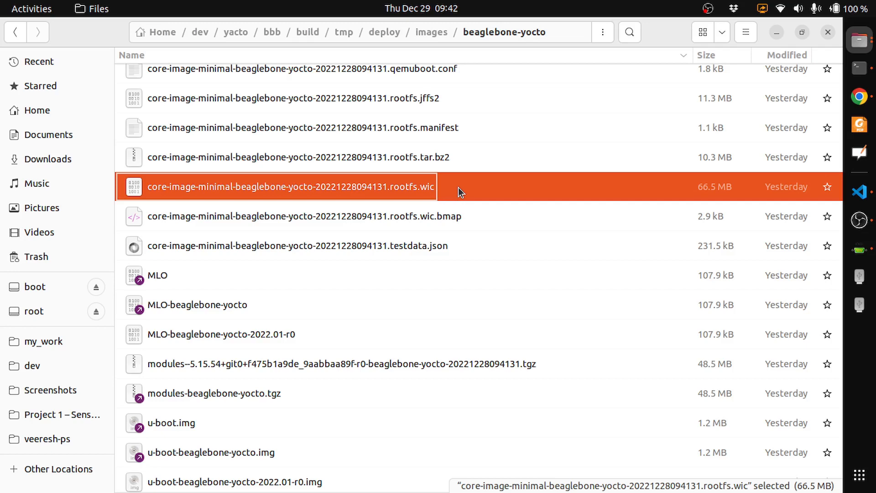
pyautogui.moveTo(818, 201)
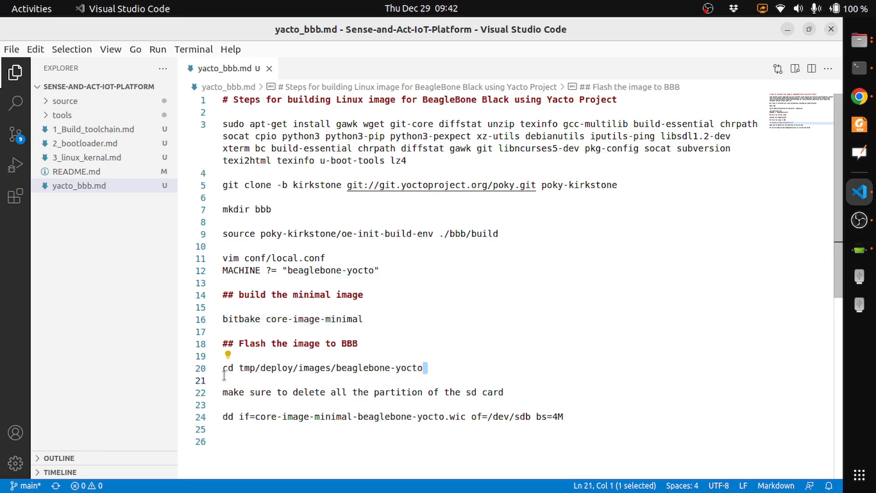
# Step: Select the cd tmp/deploy/images/beaglebone-yocto line in the notes for copying
pyautogui.tripleClick(324, 367)
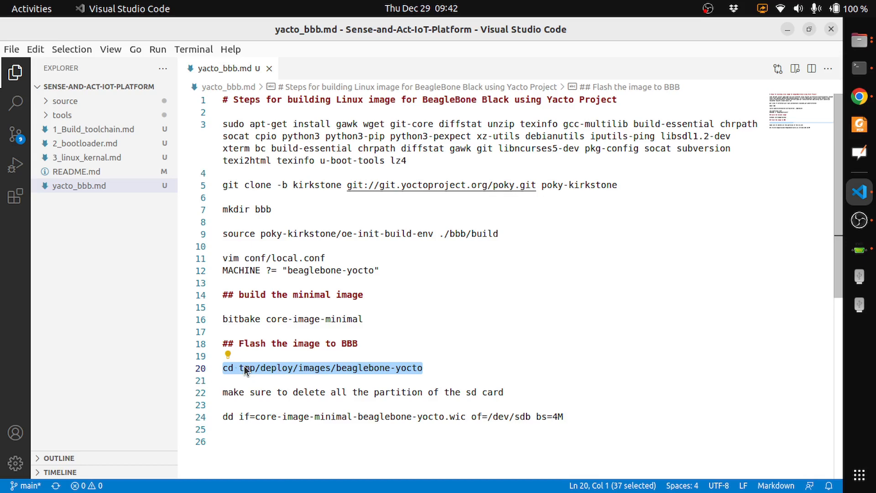
pyautogui.moveTo(400, 378)
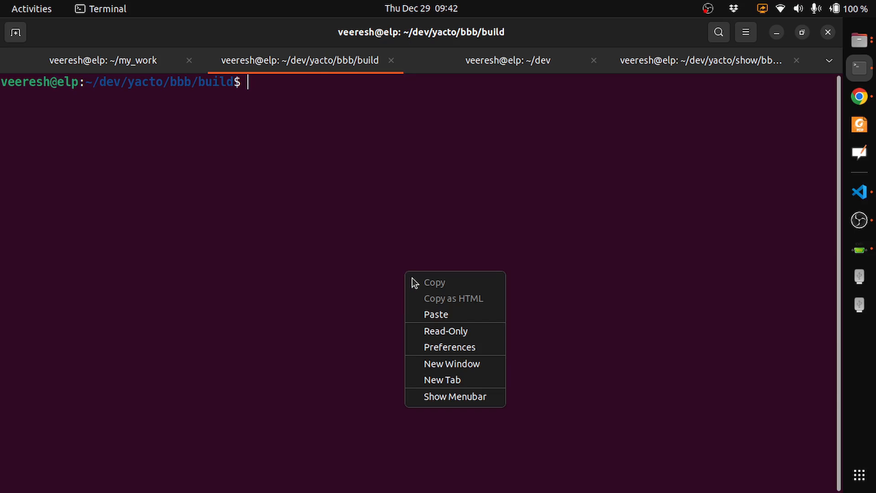
# Step: Paste the cd command at the ~/dev/yacto/bbb/build prompt
pyautogui.click(435, 314)
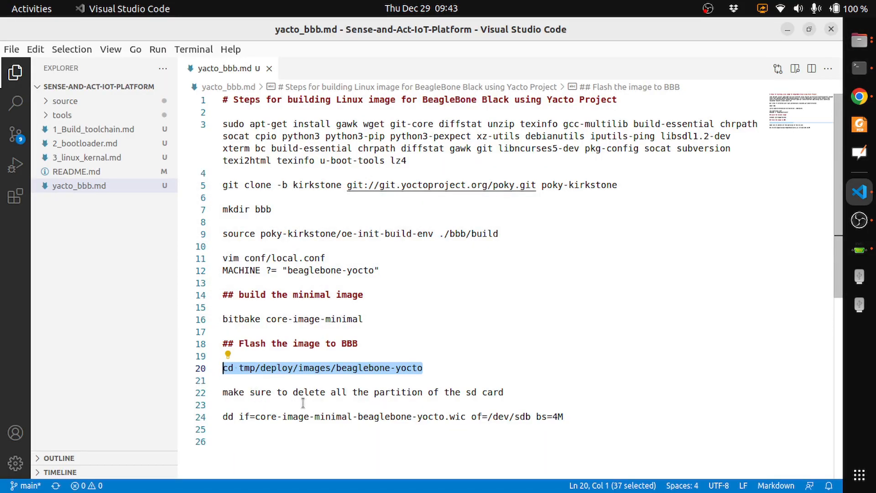
pyautogui.moveTo(526, 385)
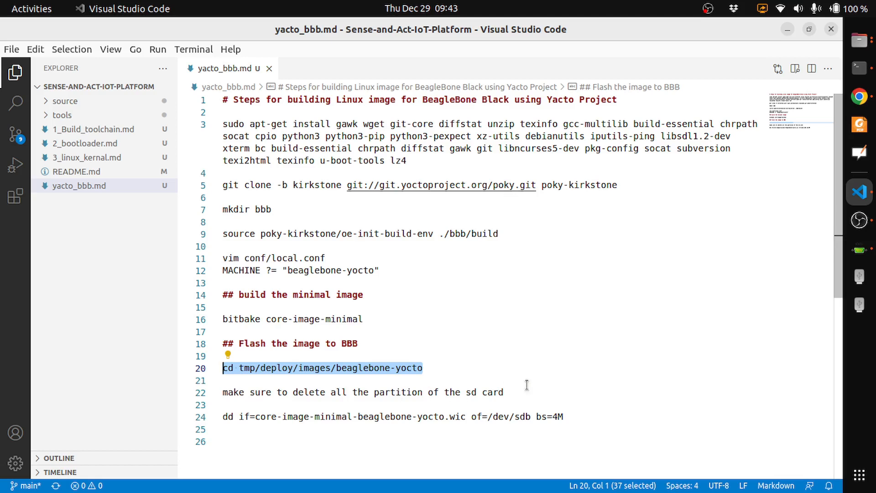
pyautogui.moveTo(641, 6)
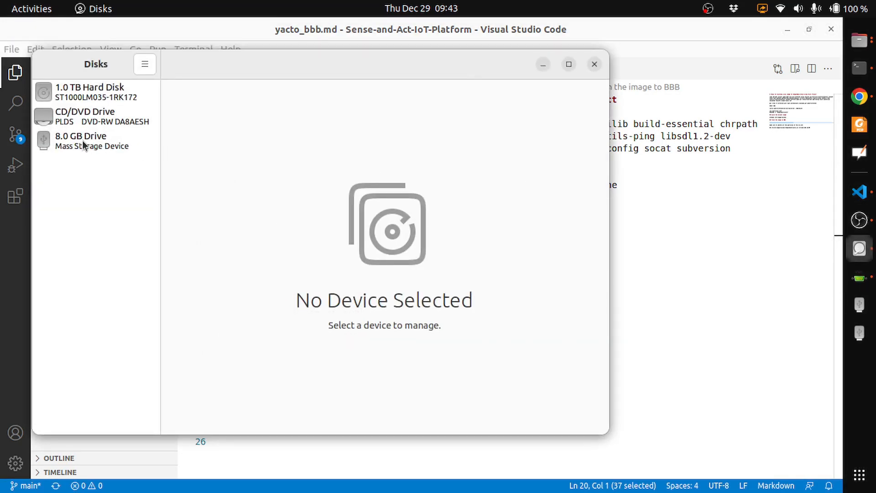
# Step: Delete the root partition on the 8.0 GB SD card in Disks, leaving unallocated space
pyautogui.click(82, 141)
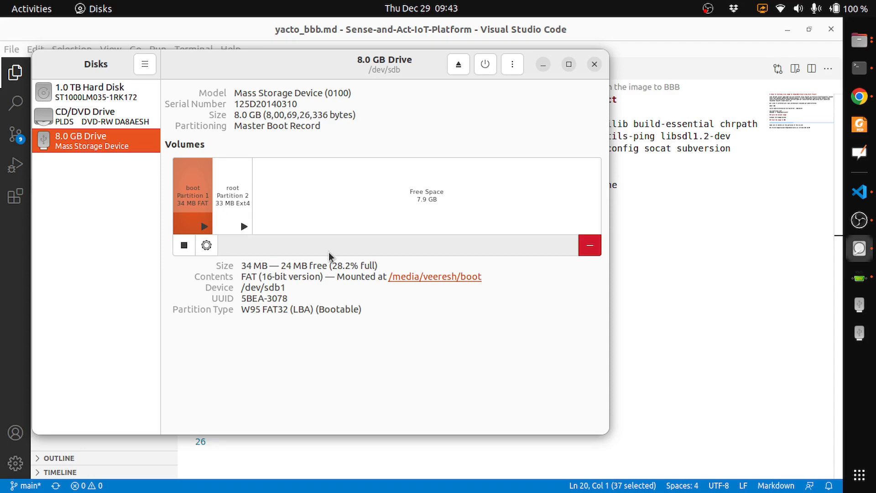
pyautogui.click(590, 246)
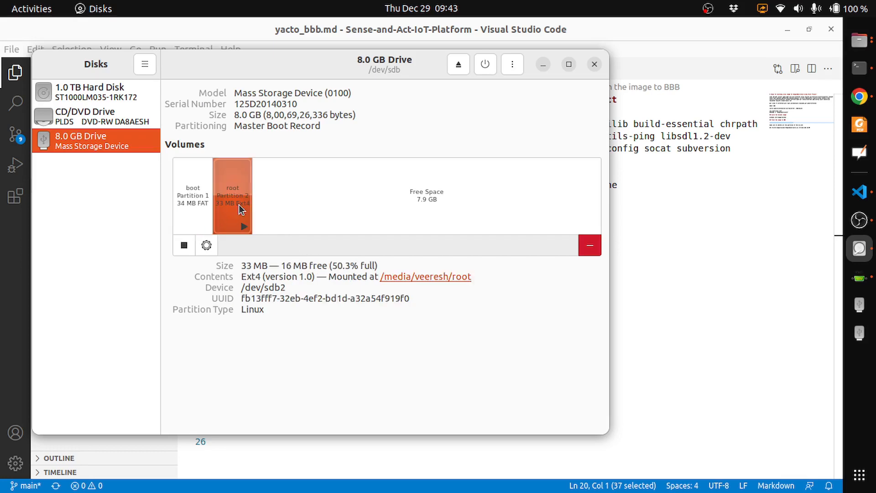
pyautogui.click(589, 246)
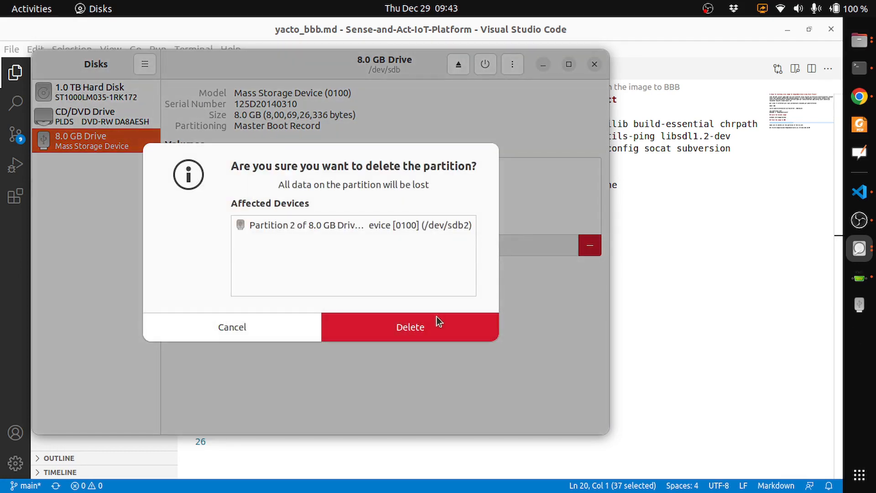
pyautogui.click(409, 327)
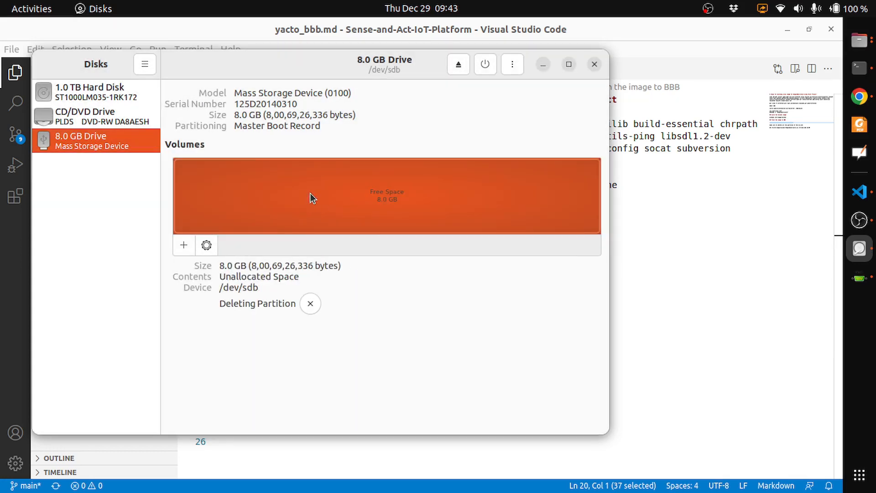
pyautogui.moveTo(363, 203)
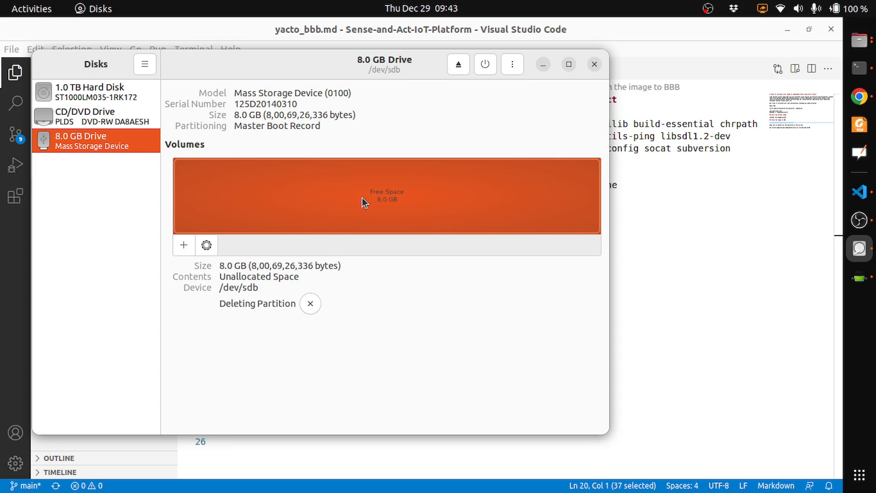
pyautogui.moveTo(368, 197)
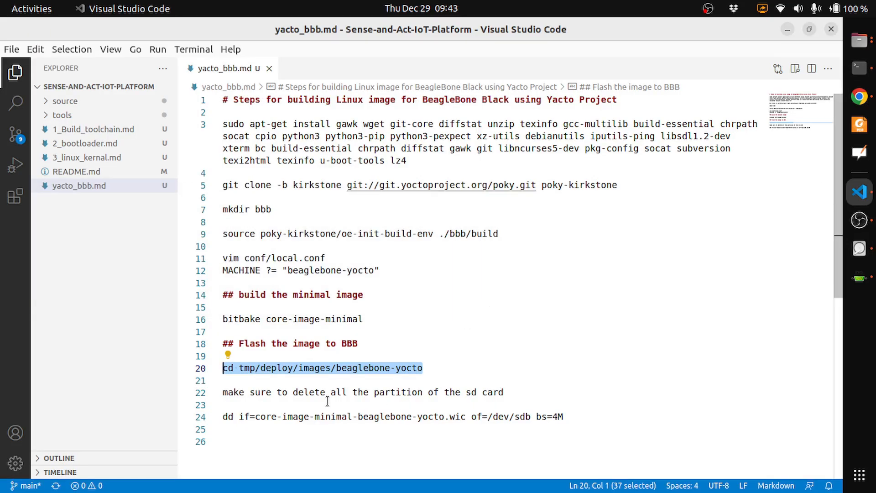
pyautogui.moveTo(347, 426)
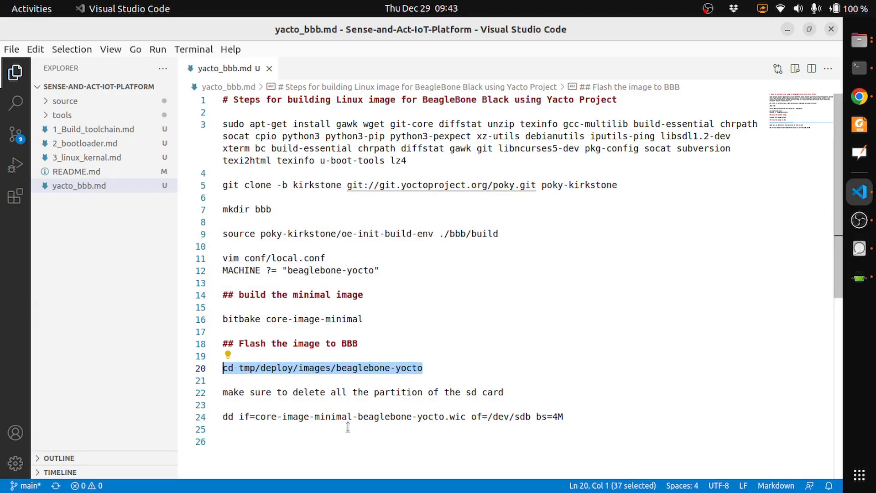
pyautogui.moveTo(372, 416)
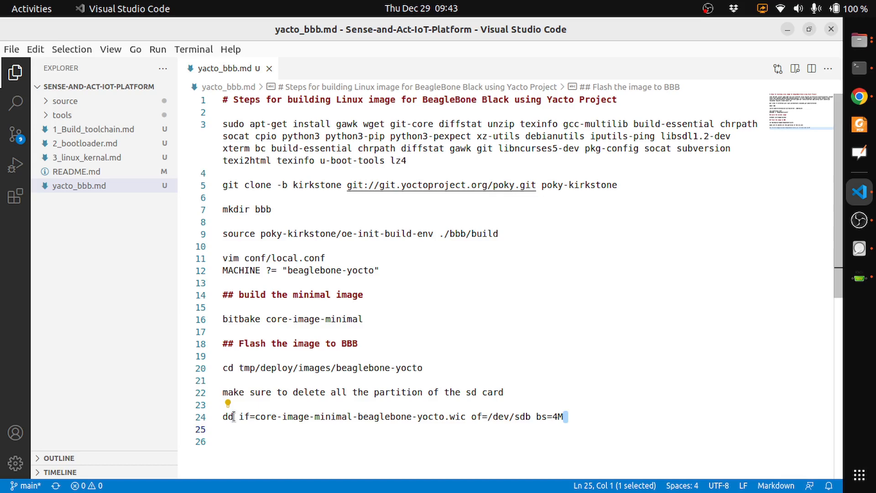
# Step: Copy the dd if=core-image-minimal-beaglebone-yocto.wic of=/dev/sdb bs=4M line from yacto_bbb.md
pyautogui.click(565, 416)
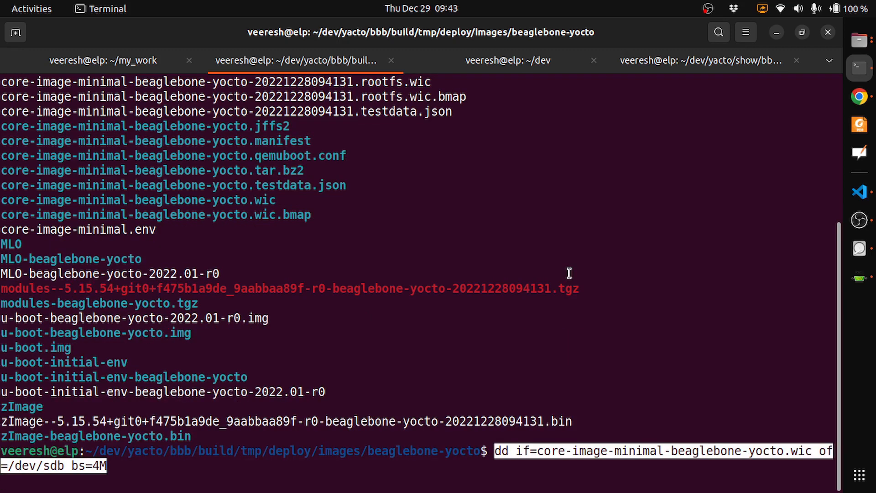
pyautogui.moveTo(457, 469)
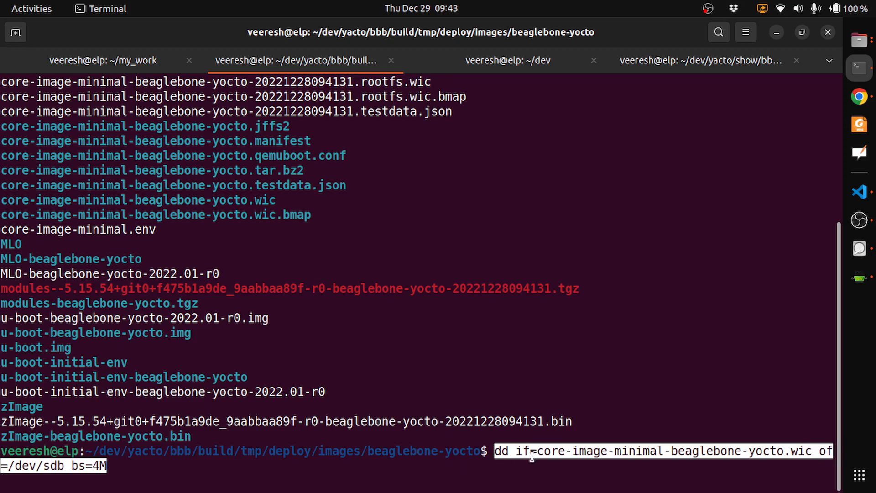
pyautogui.moveTo(602, 454)
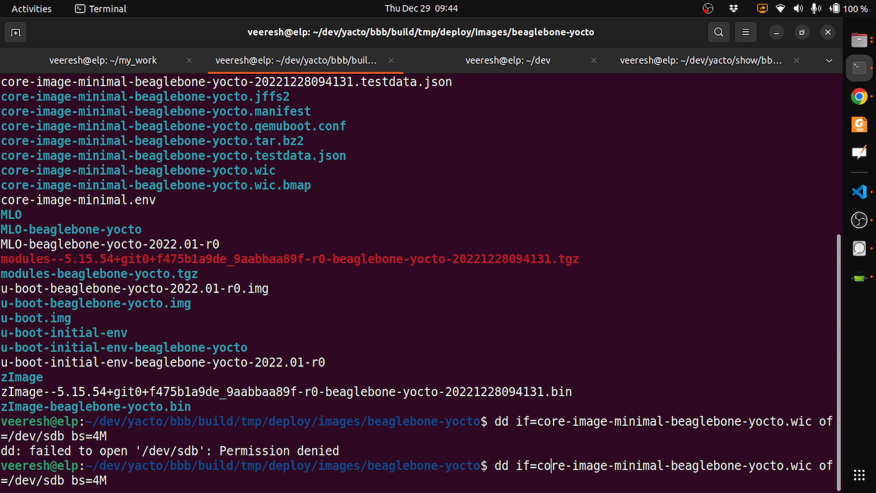
# Step: Rerun the dd write to /dev/sdb with sudo after the permission-denied failure, copying 67 MB
pyautogui.write('sudo')
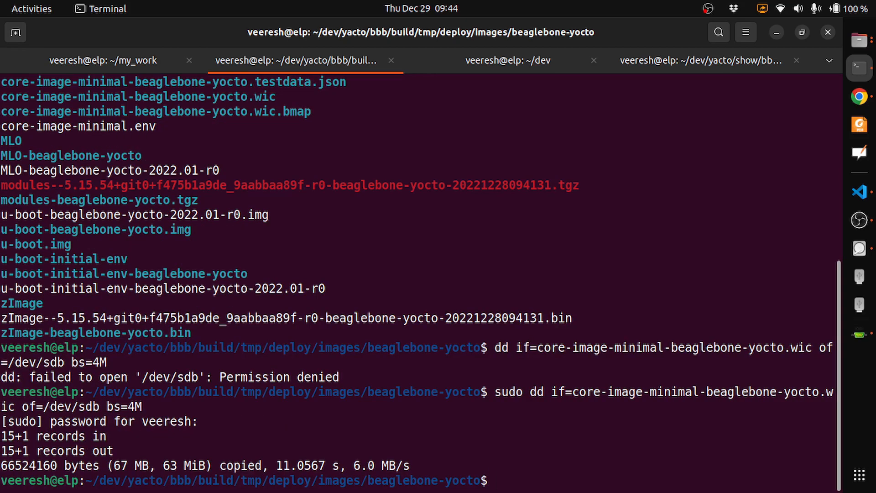
pyautogui.moveTo(166, 432)
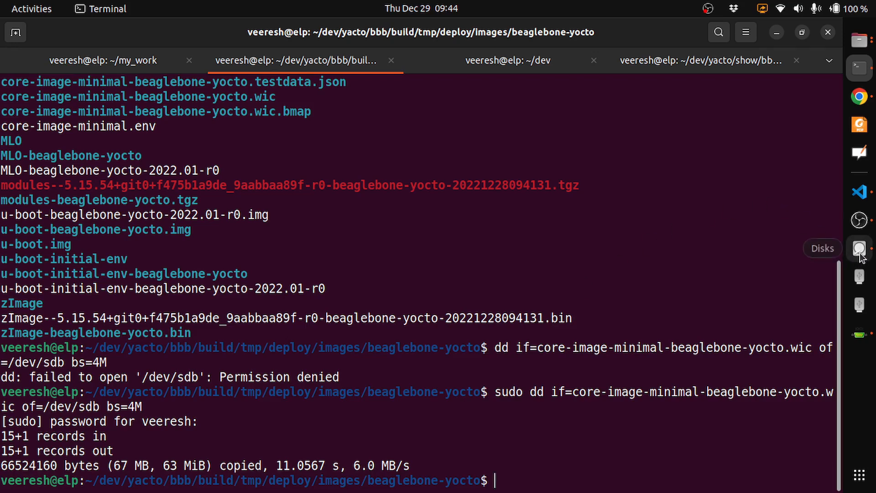
pyautogui.click(859, 248)
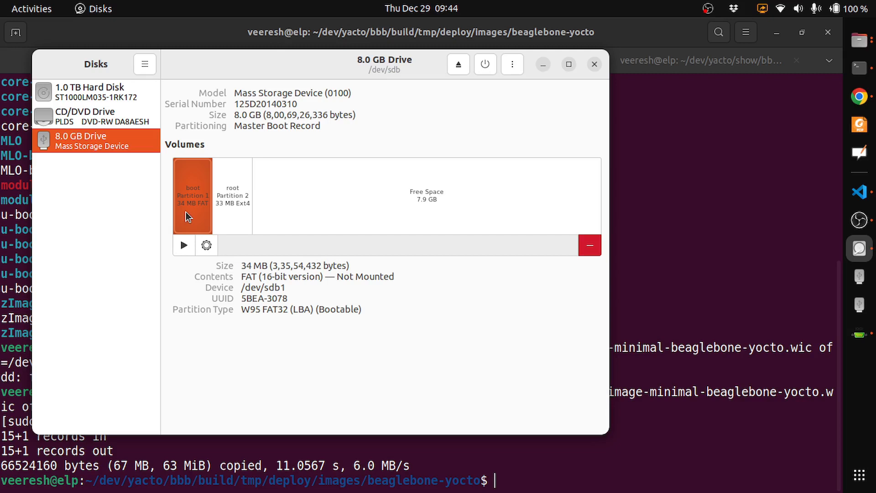
pyautogui.moveTo(297, 211)
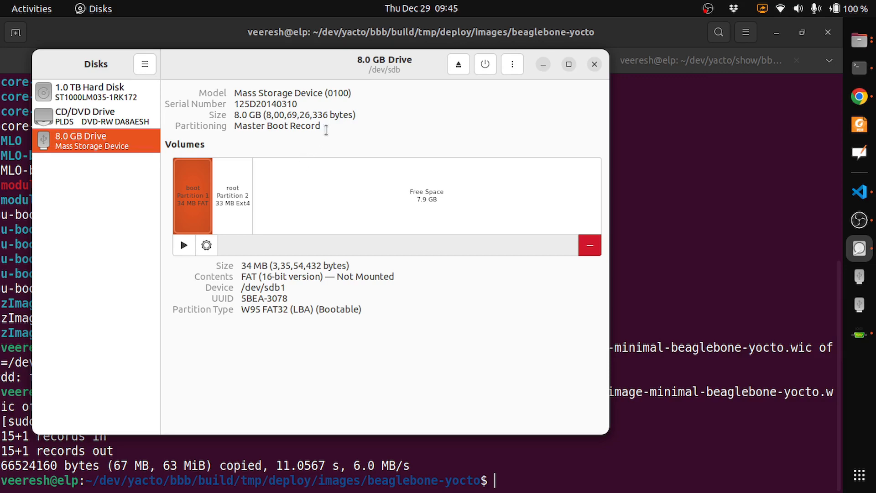
pyautogui.moveTo(408, 121)
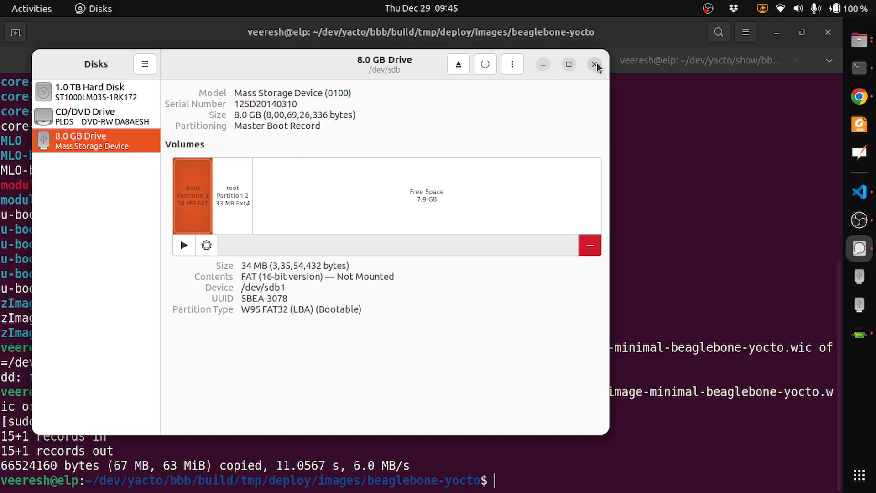
pyautogui.click(594, 64)
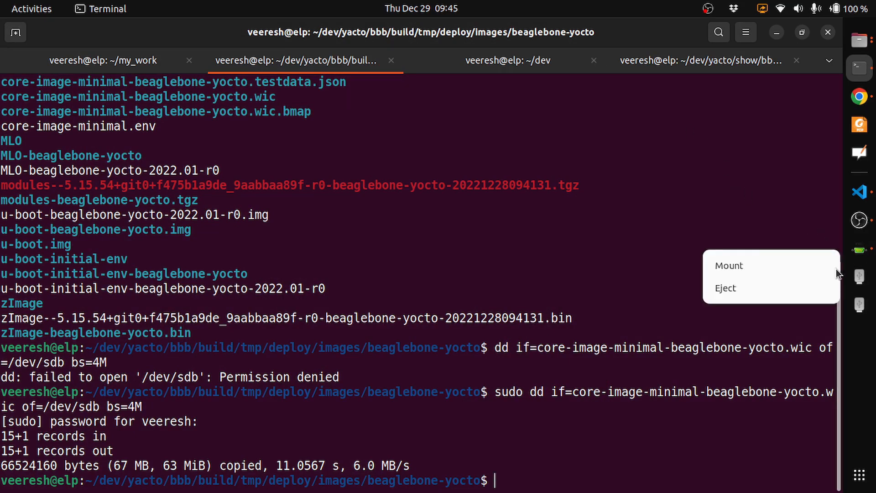
# Step: Eject the freshly flashed SD card from the dock
pyautogui.click(725, 287)
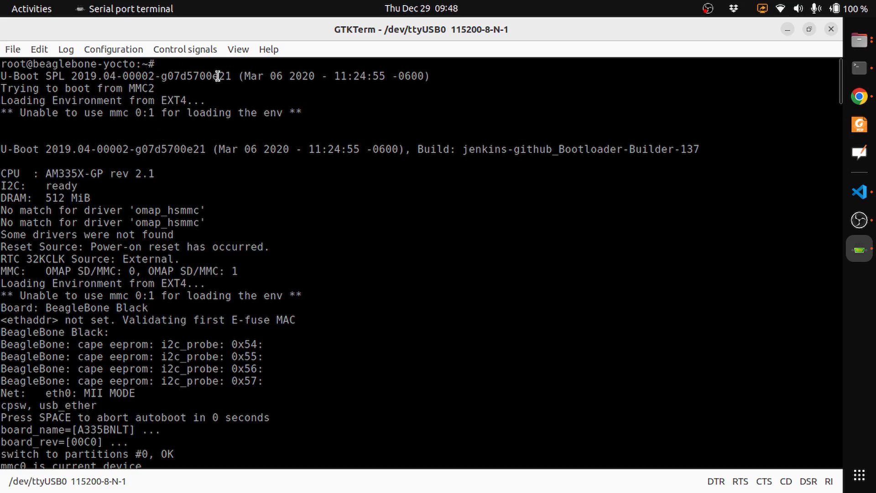
pyautogui.moveTo(135, 134)
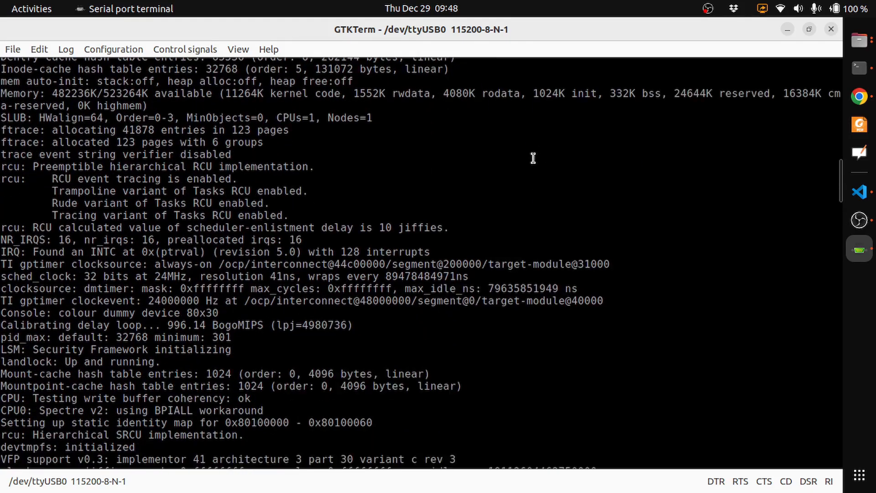
# Step: Scroll through the BeagleBone U-Boot and kernel boot log in GTKTerm on /dev/ttyUSB0
pyautogui.scroll(-3)
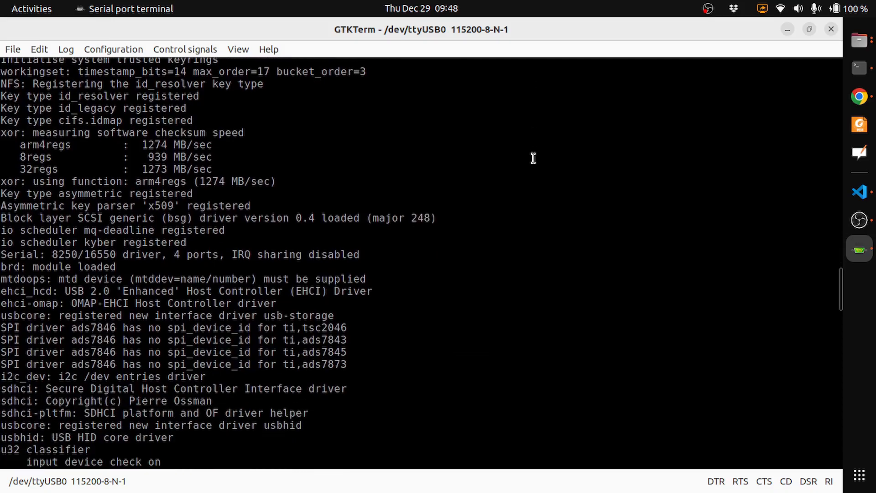
pyautogui.scroll(-3)
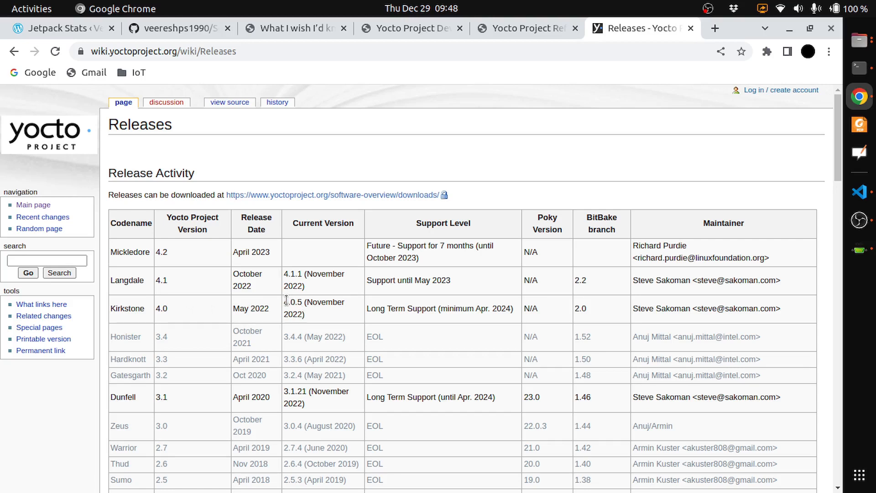
pyautogui.moveTo(321, 316)
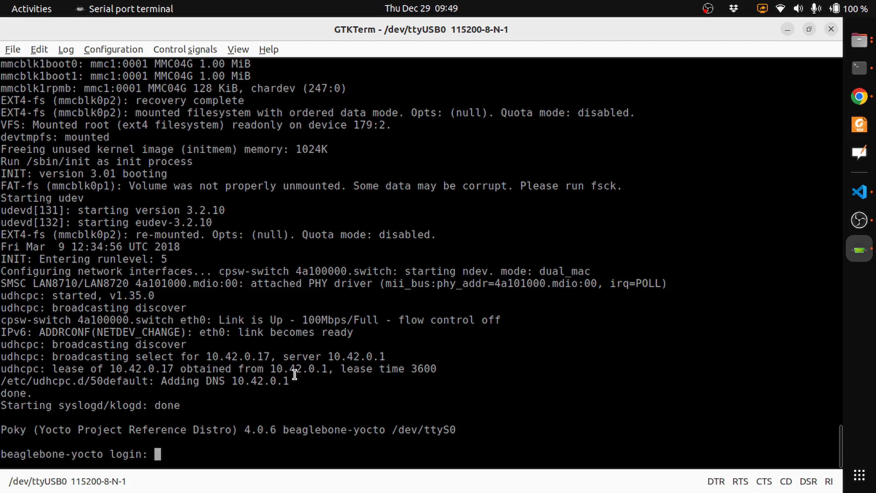
# Step: Log in as root at the beaglebone-yocto Poky 4.0.6 prompt
pyautogui.write('r')
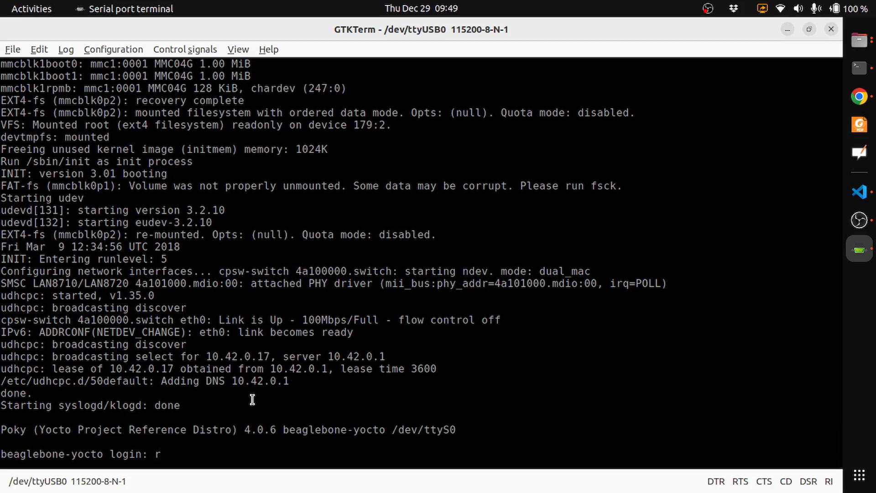
pyautogui.write('oo')
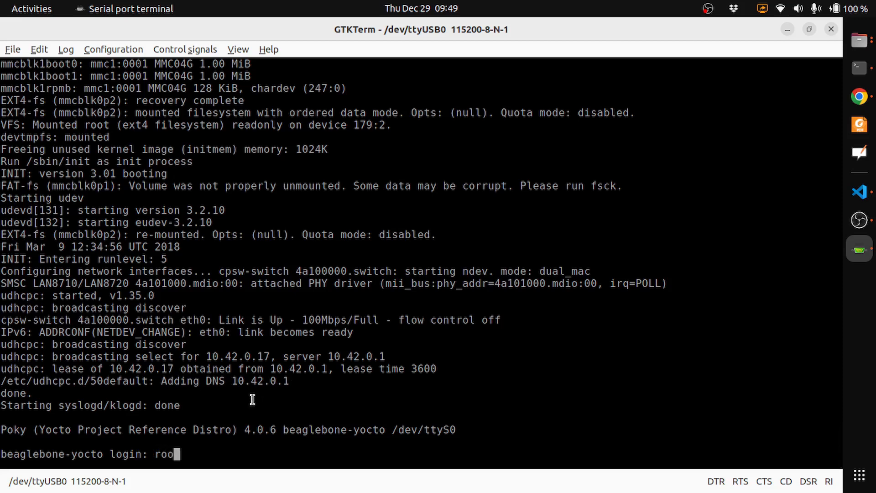
pyautogui.press('Return')
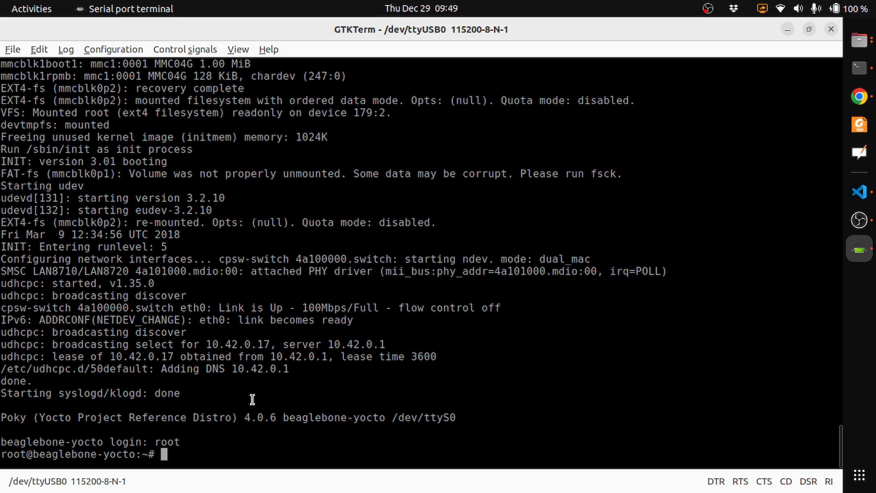
# Step: Run uname -a, reporting Linux 5.15.54-yocto-standard on armv7l
pyautogui.write('u')
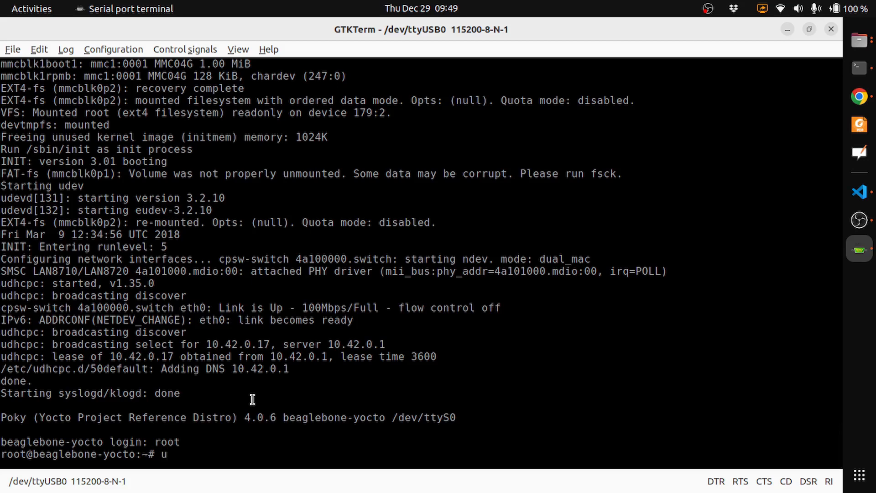
pyautogui.write('name -a')
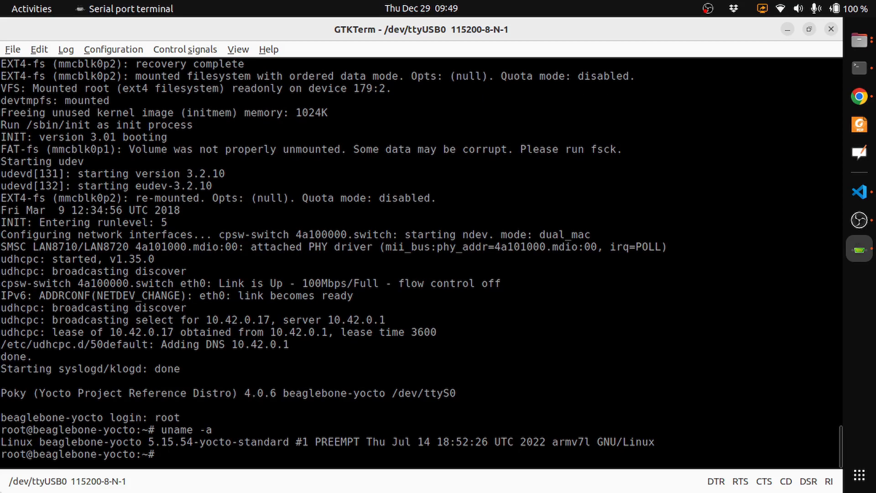
pyautogui.moveTo(274, 449)
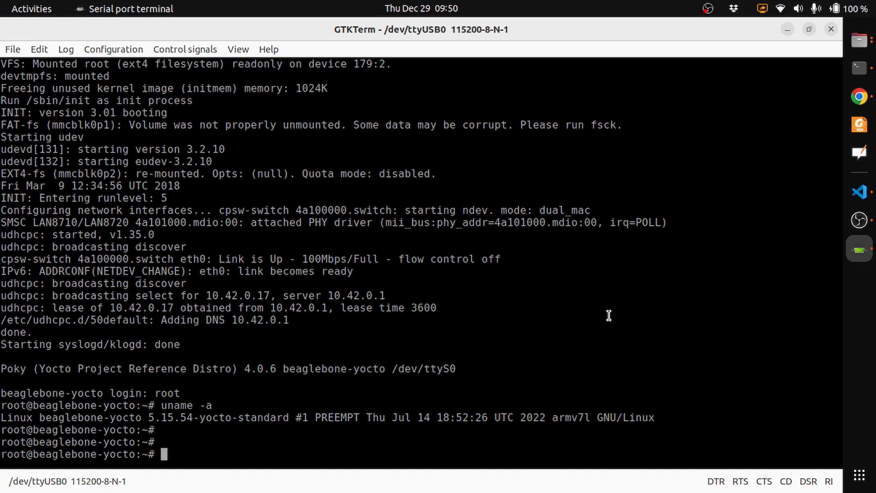
# Step: Run ps -f on the board, which fails with a BusyBox v1.35.0 invalid option error
pyautogui.write('ps -f')
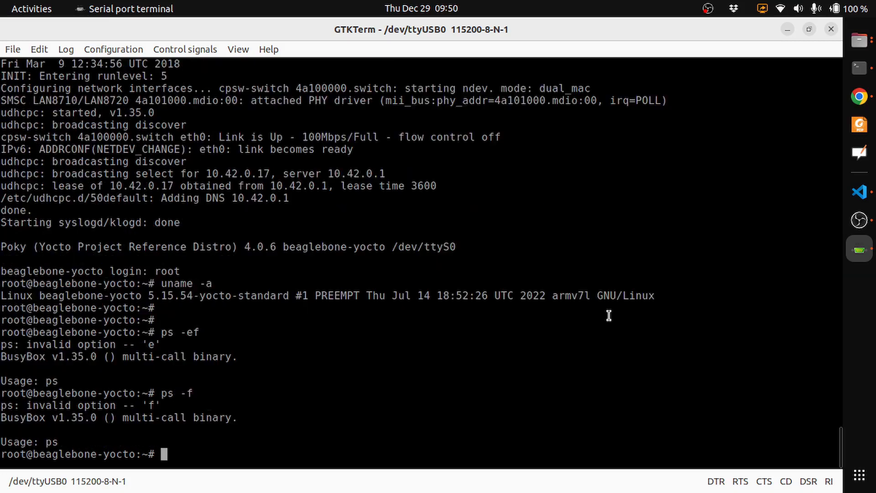